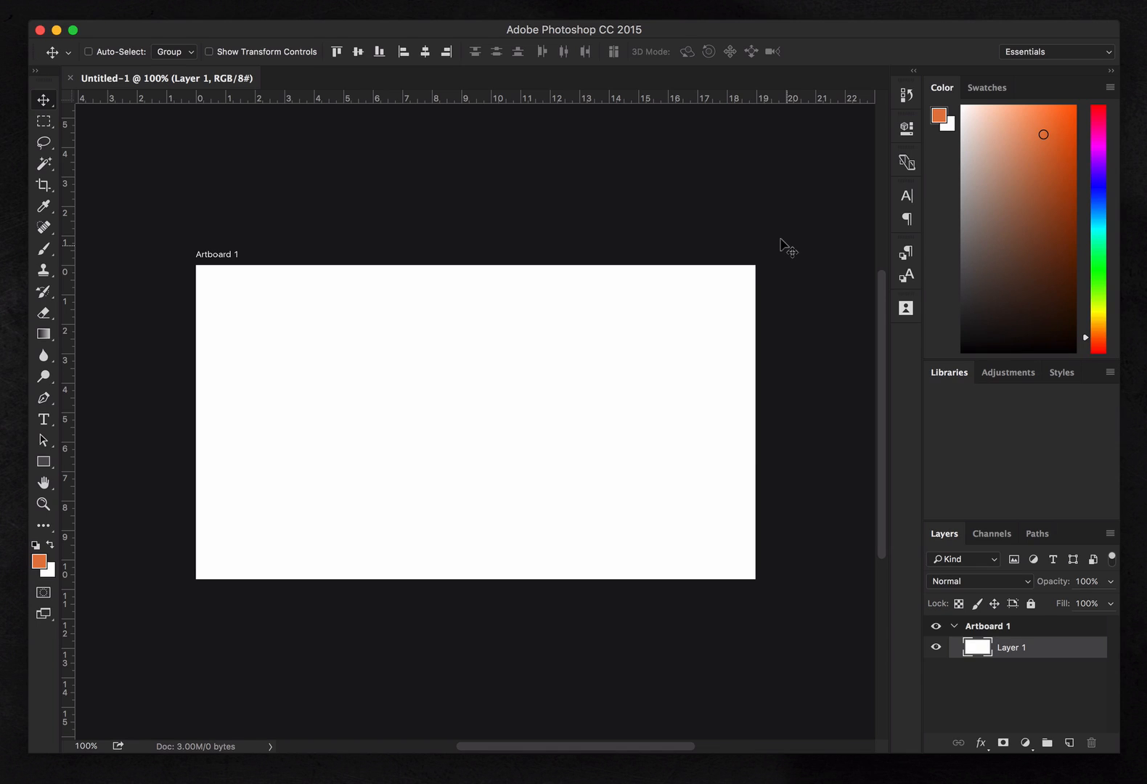
mouse_move(643, 186)
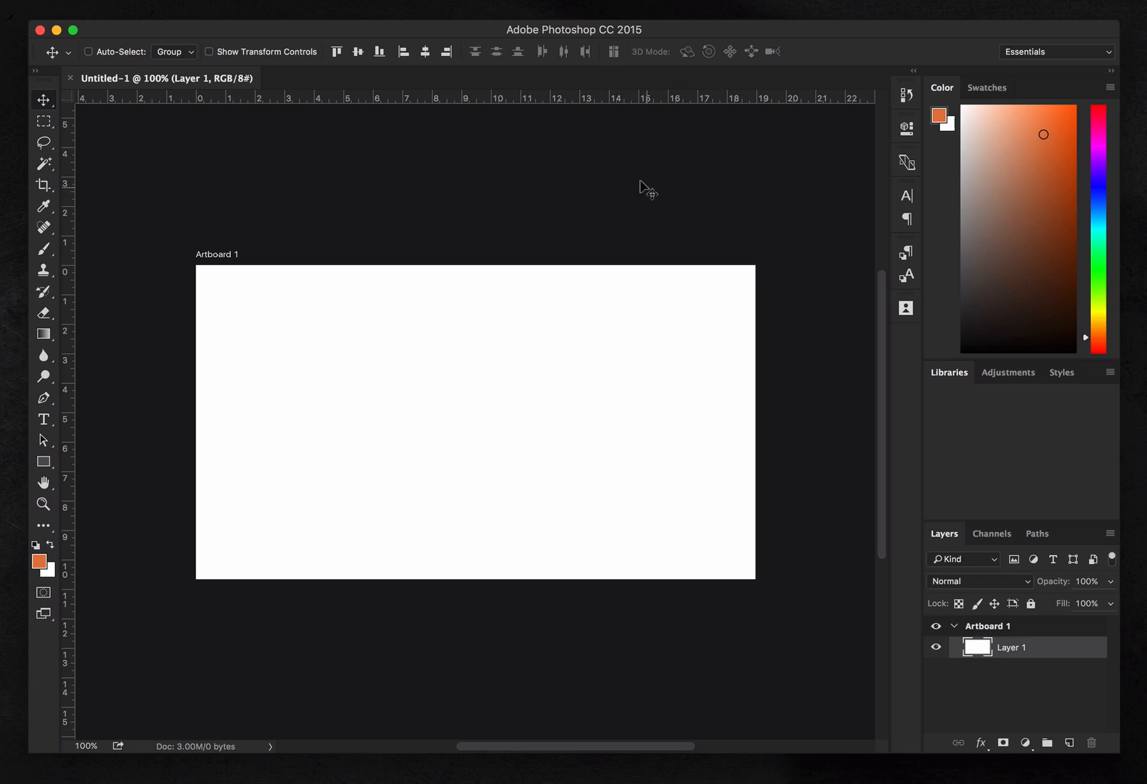
mouse_move(580, 152)
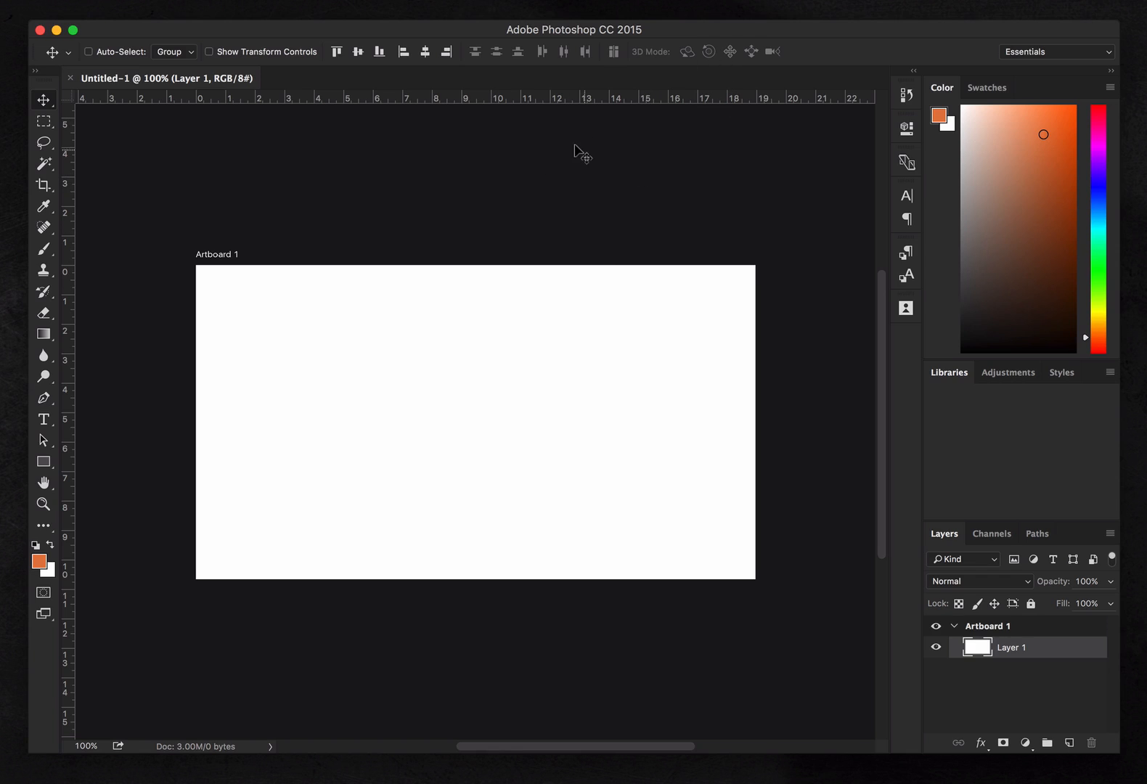
mouse_move(434, 200)
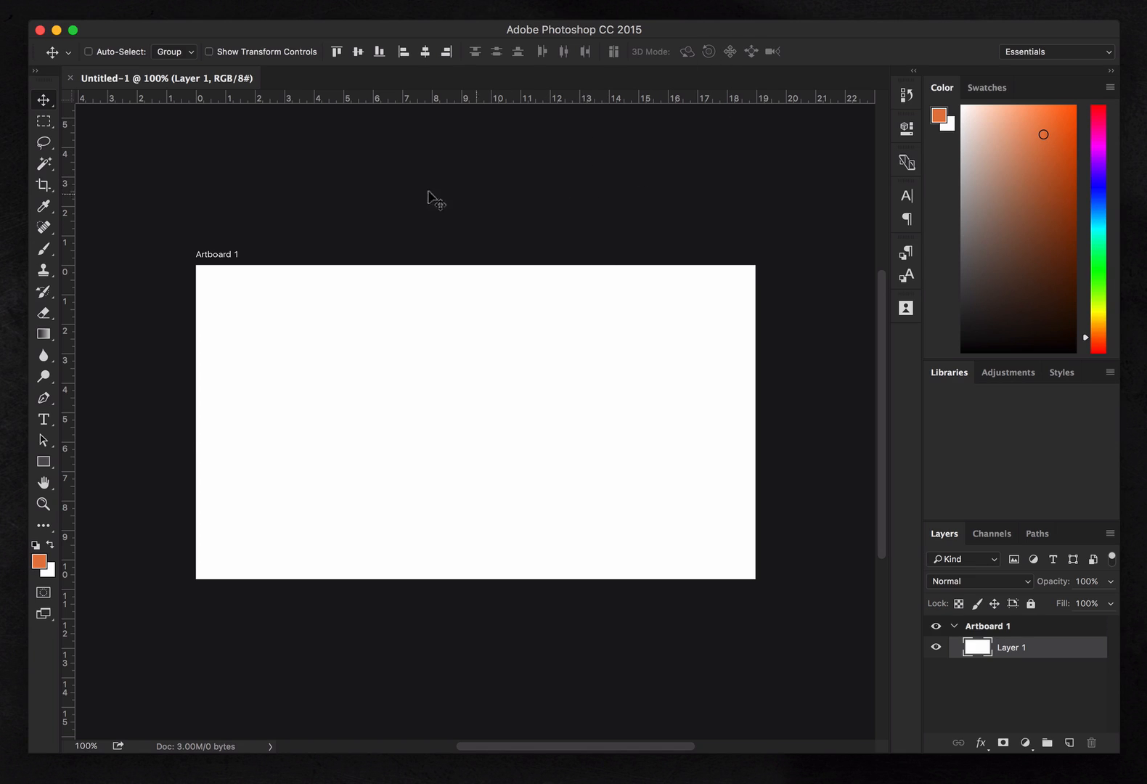
mouse_move(856, 173)
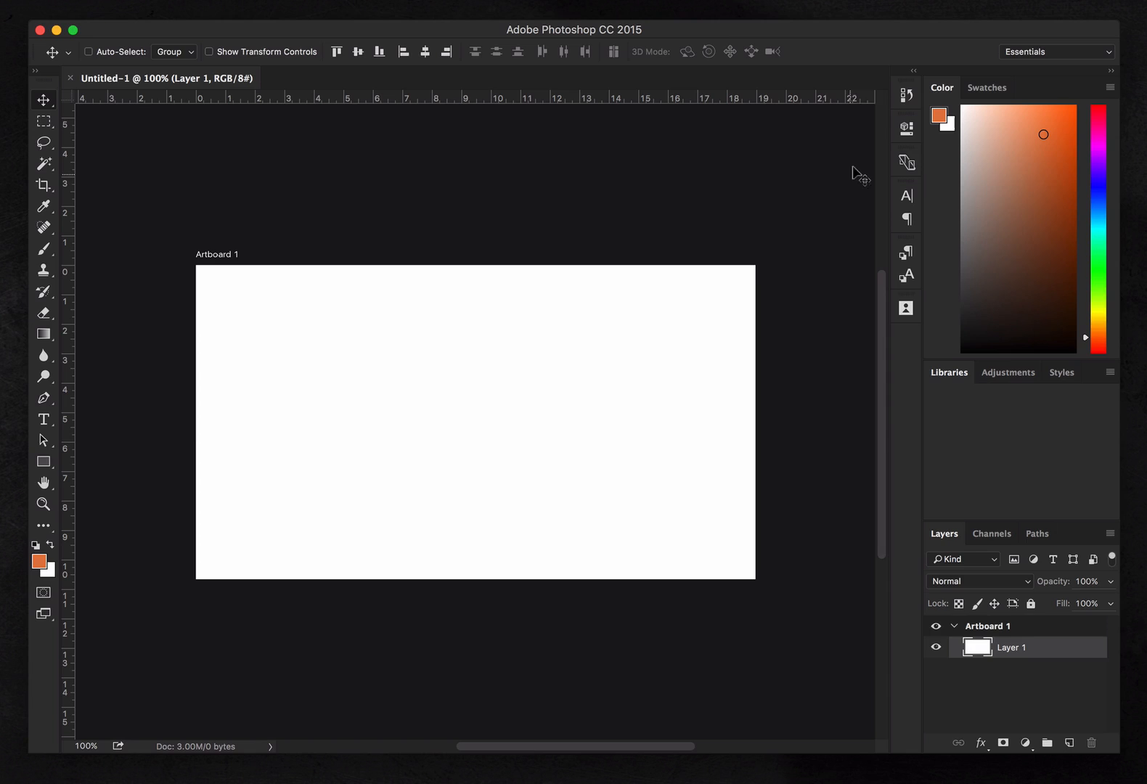
mouse_move(44, 119)
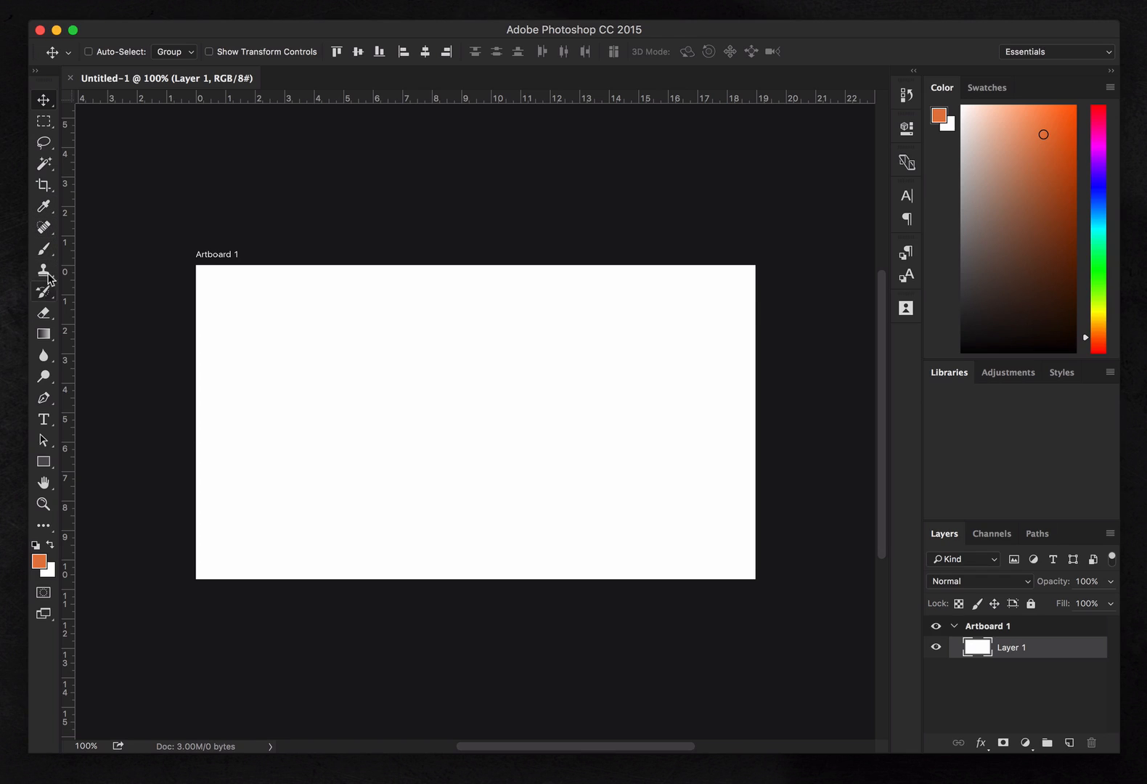
Compare Photoshop's selection tools and the layer Properties and Paragraph panels without changing anything
left_click(44, 152)
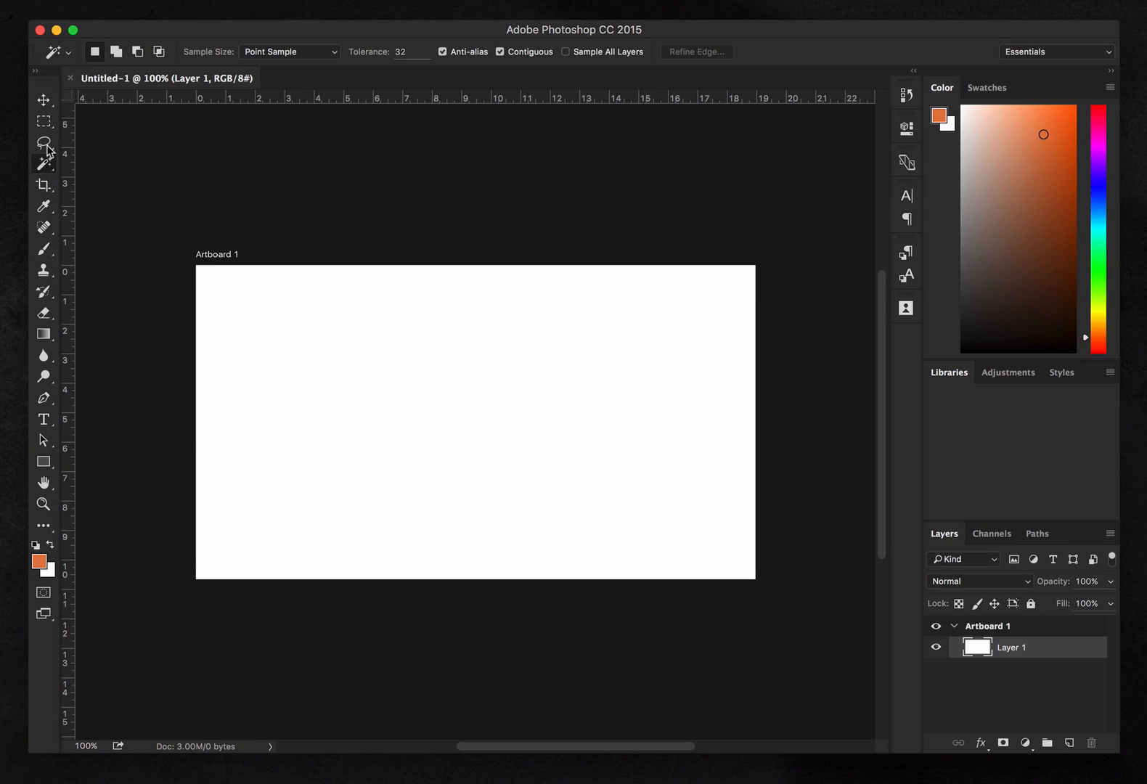
left_click(43, 143)
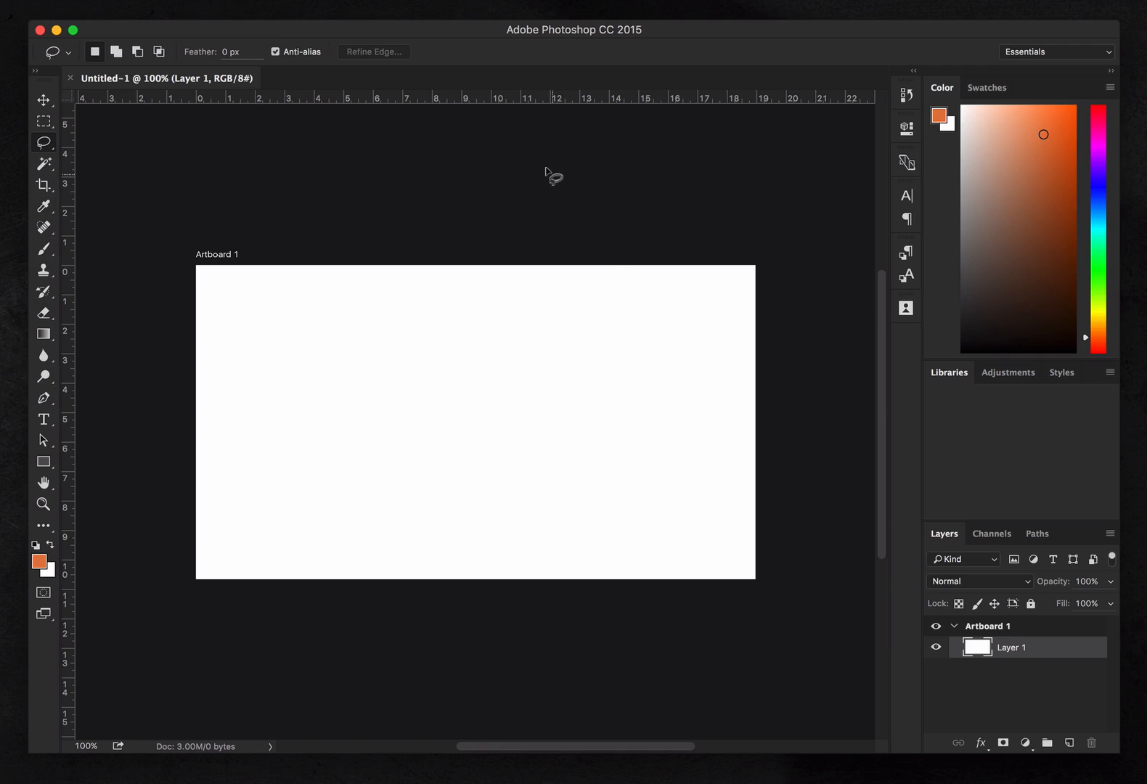
left_click(43, 100)
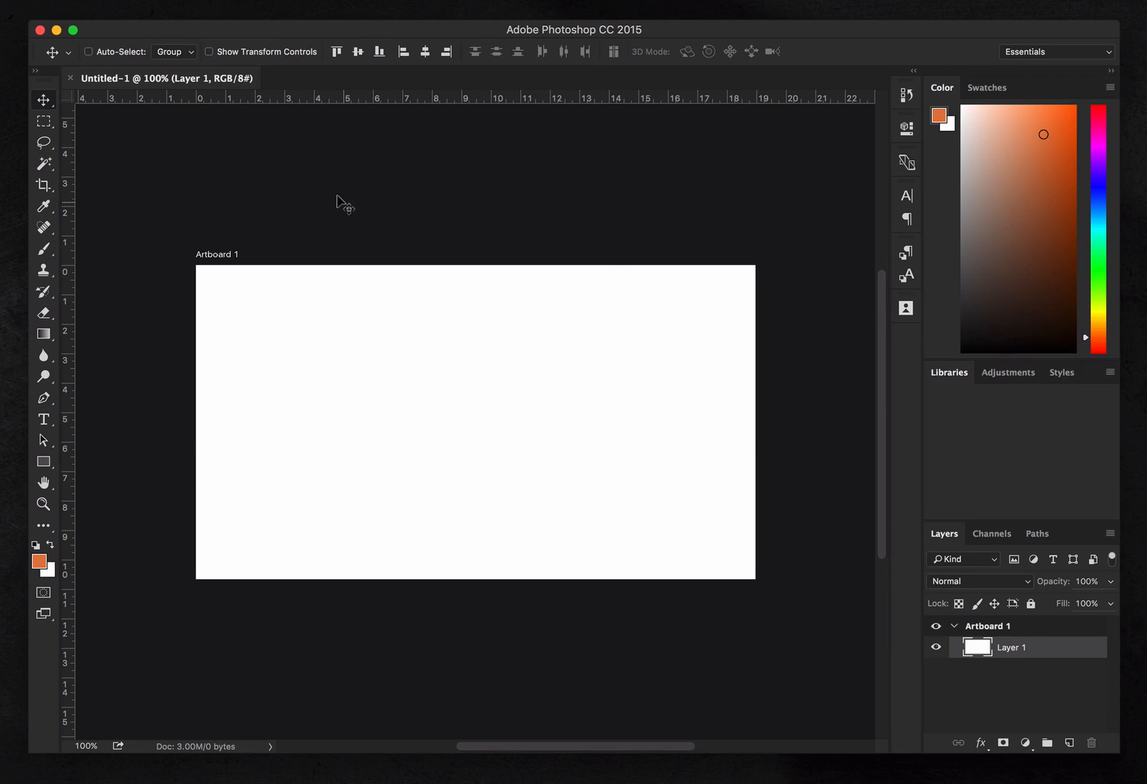
mouse_move(343, 192)
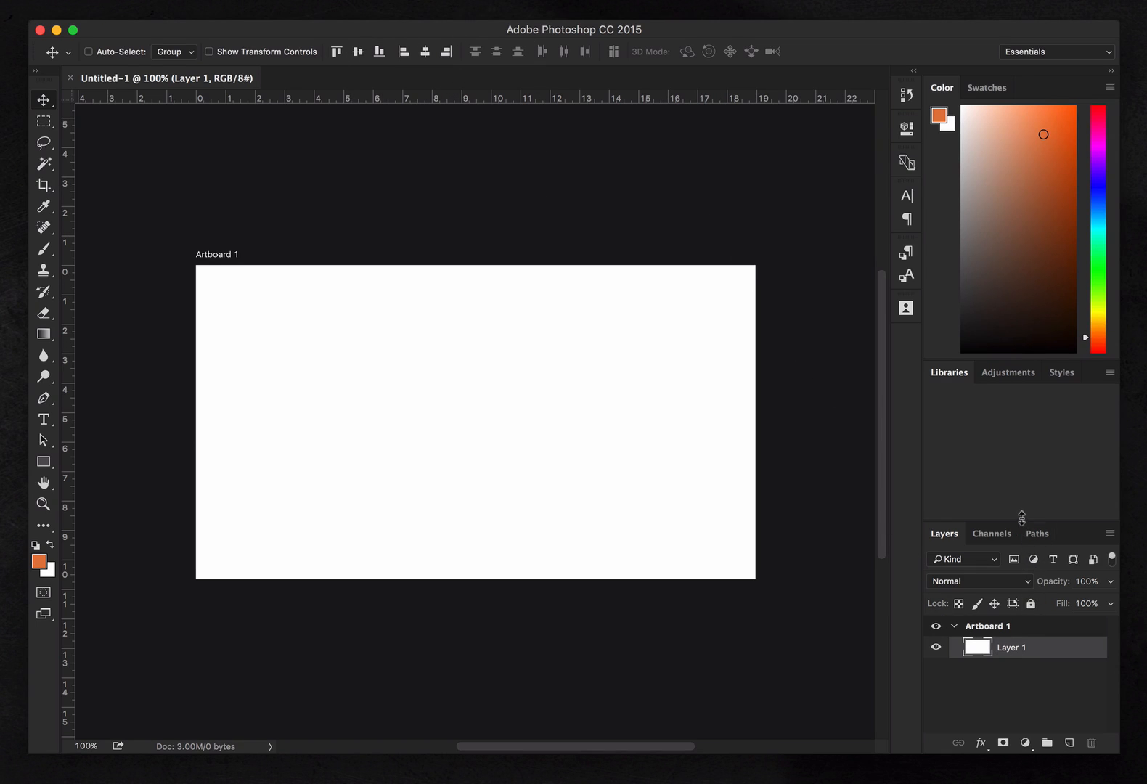
left_click(906, 128)
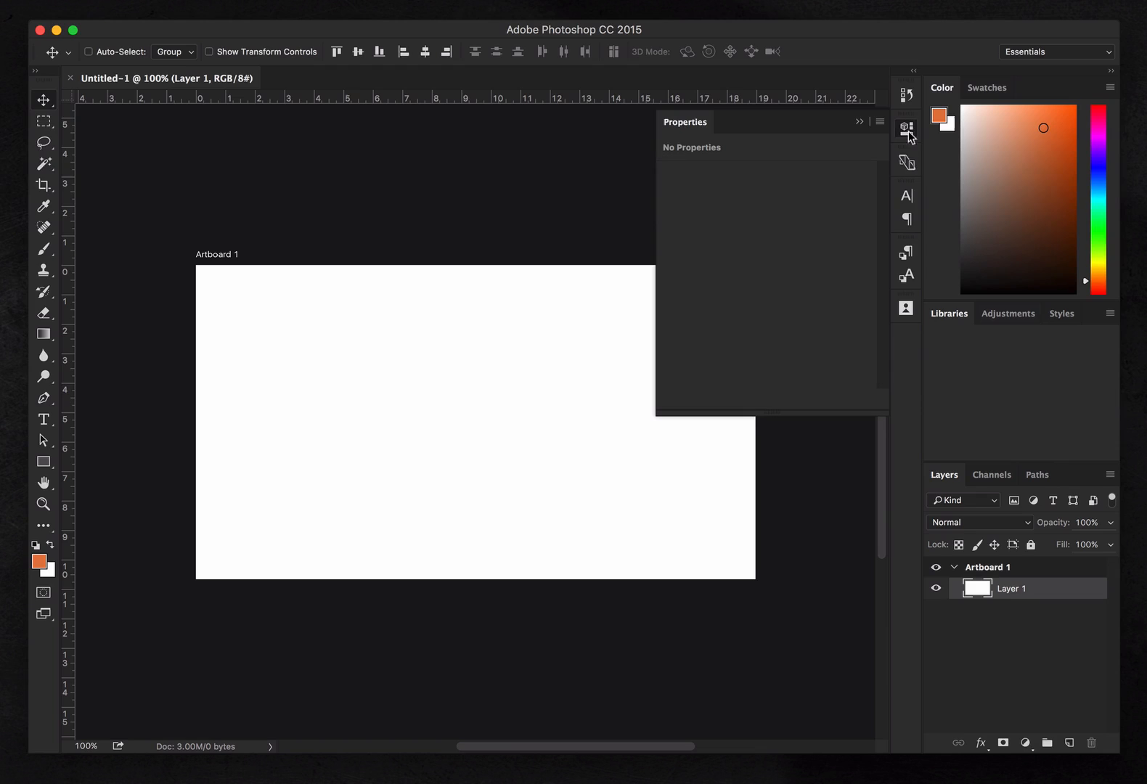
left_click(906, 219)
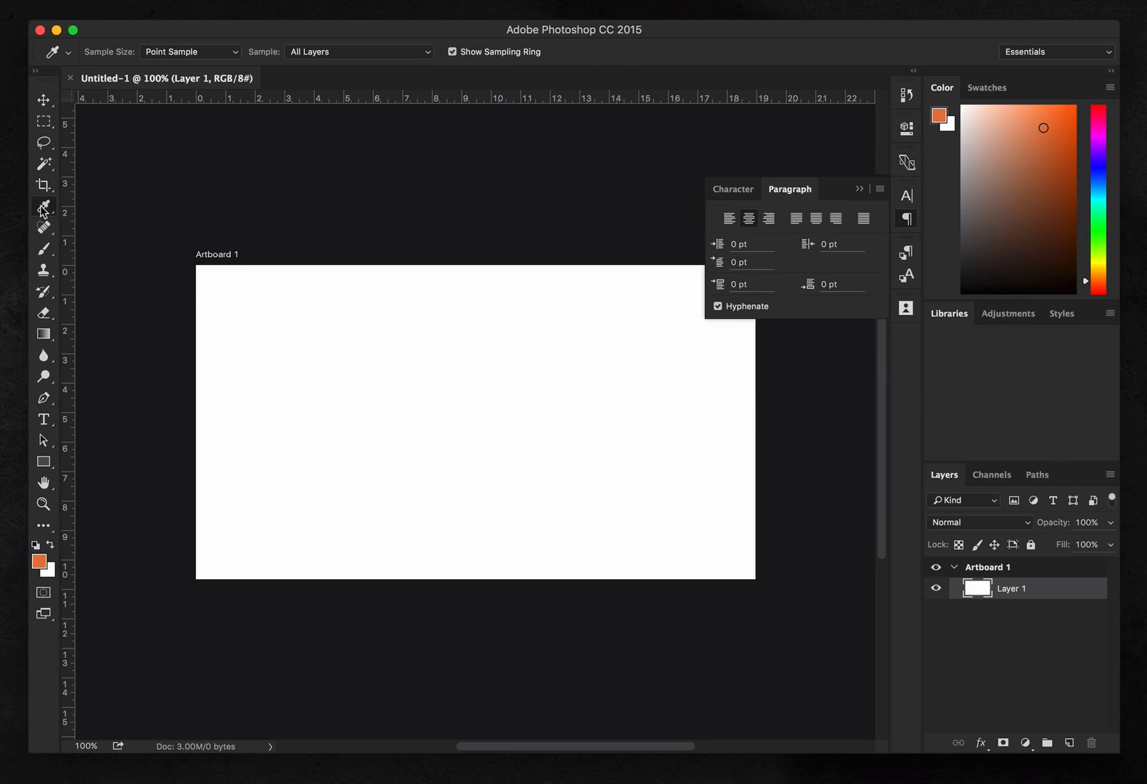
Browse Photoshop's sampling and retouching tool groups, then Sketch's Insert menu, adding nothing
left_click(43, 208)
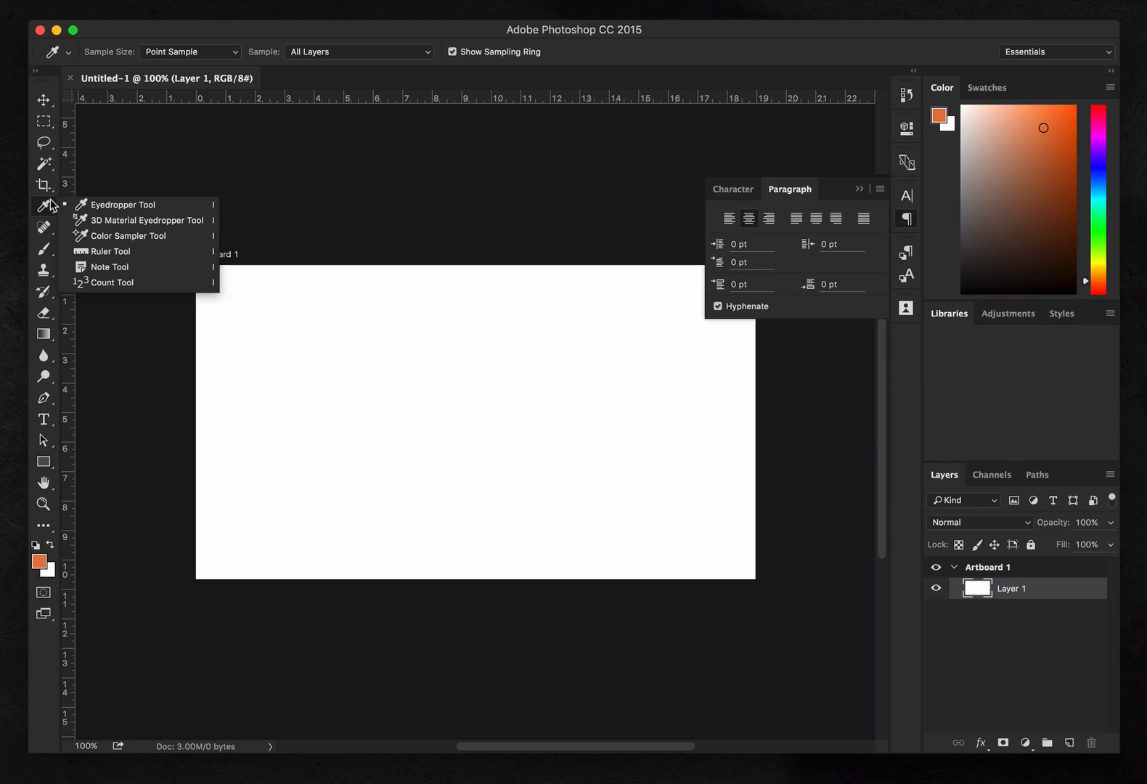
left_click(44, 227)
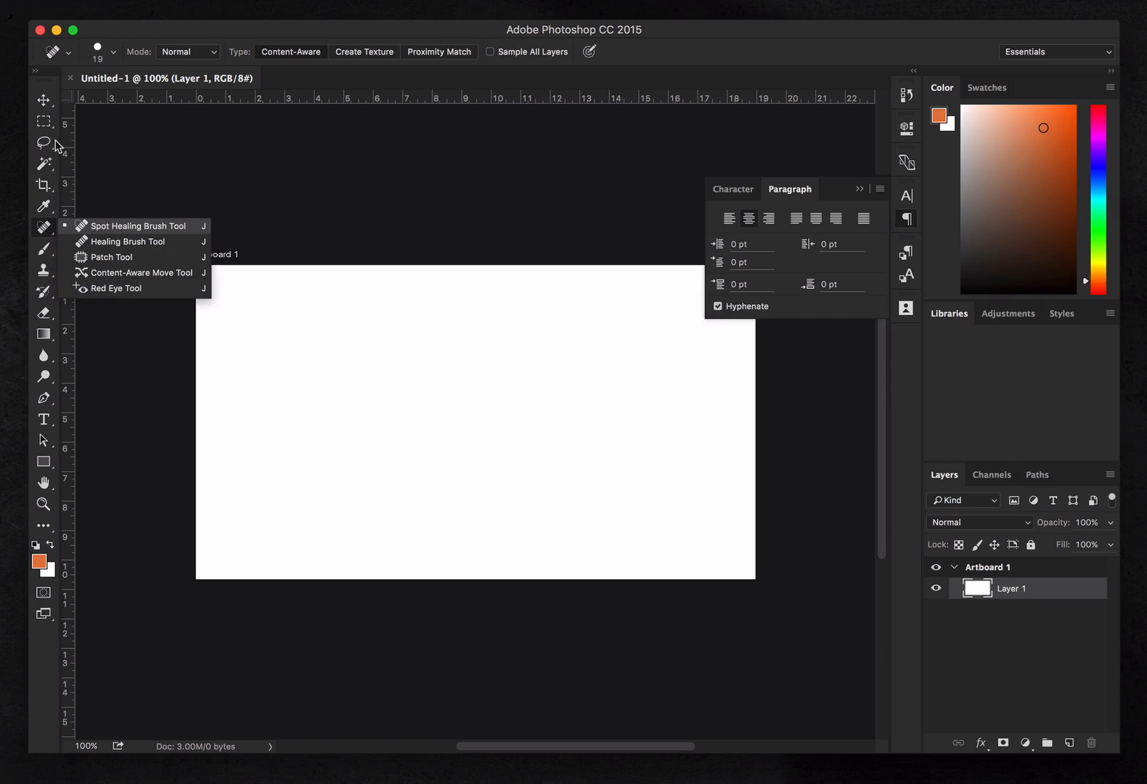
left_click(42, 99)
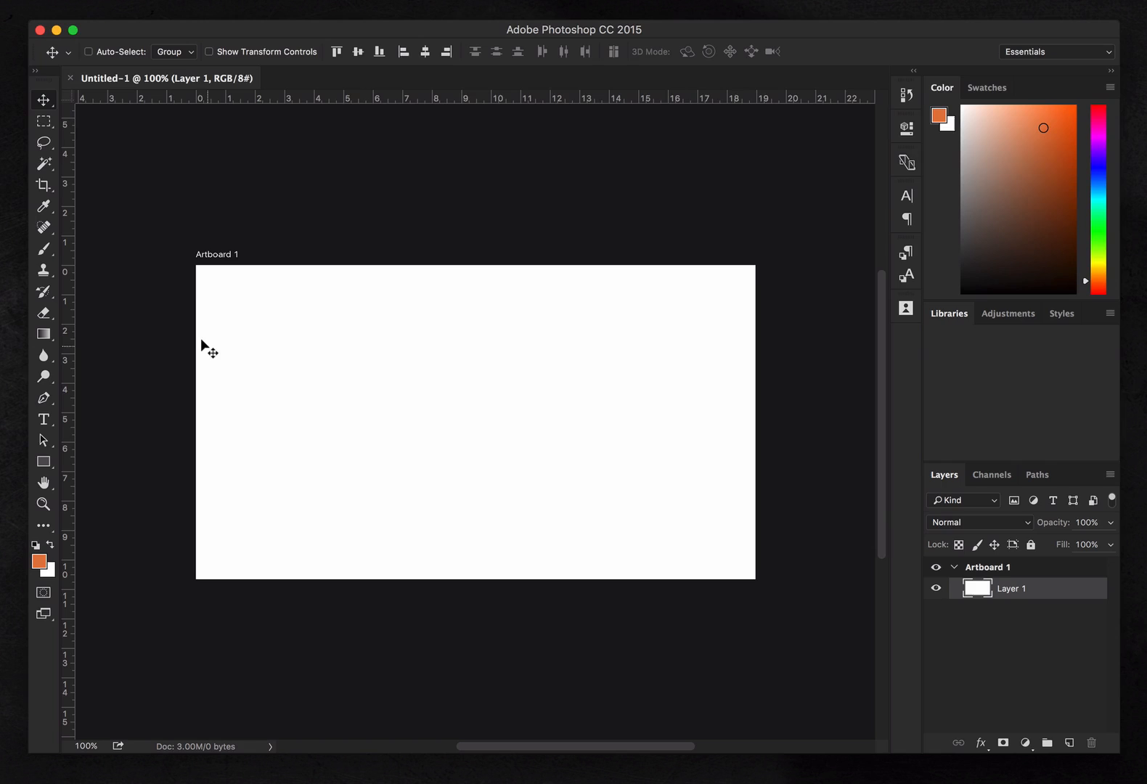
mouse_move(183, 216)
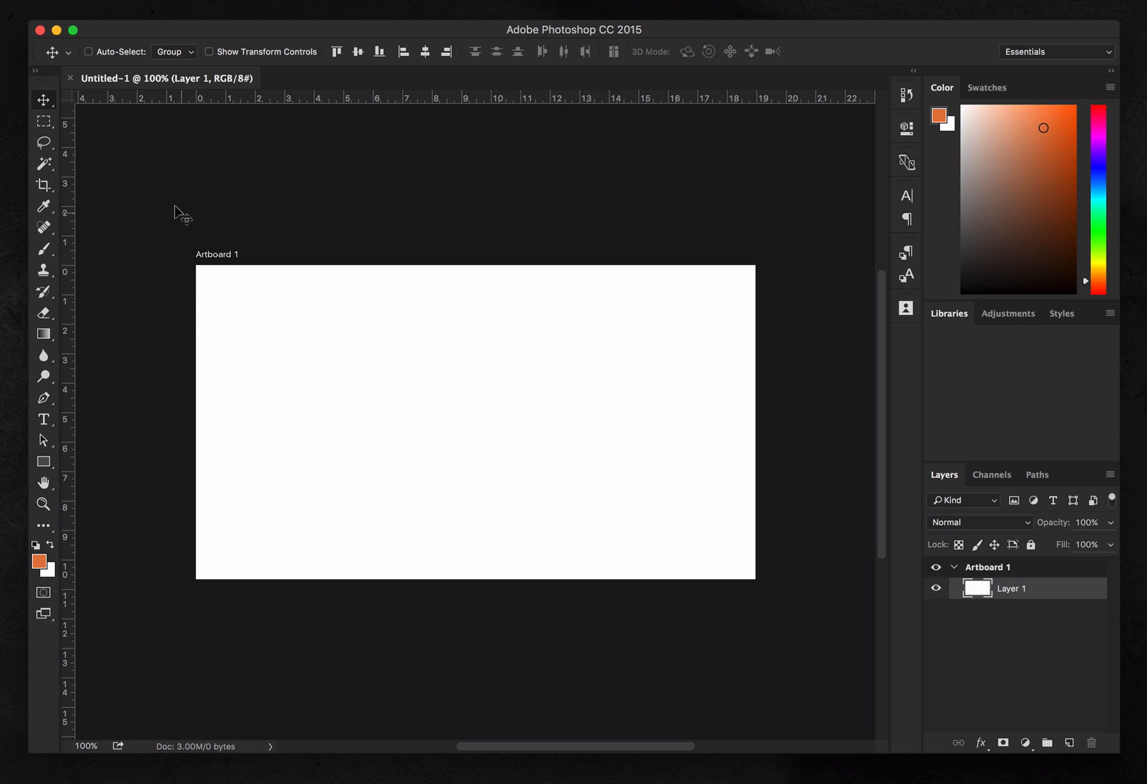
mouse_move(453, 222)
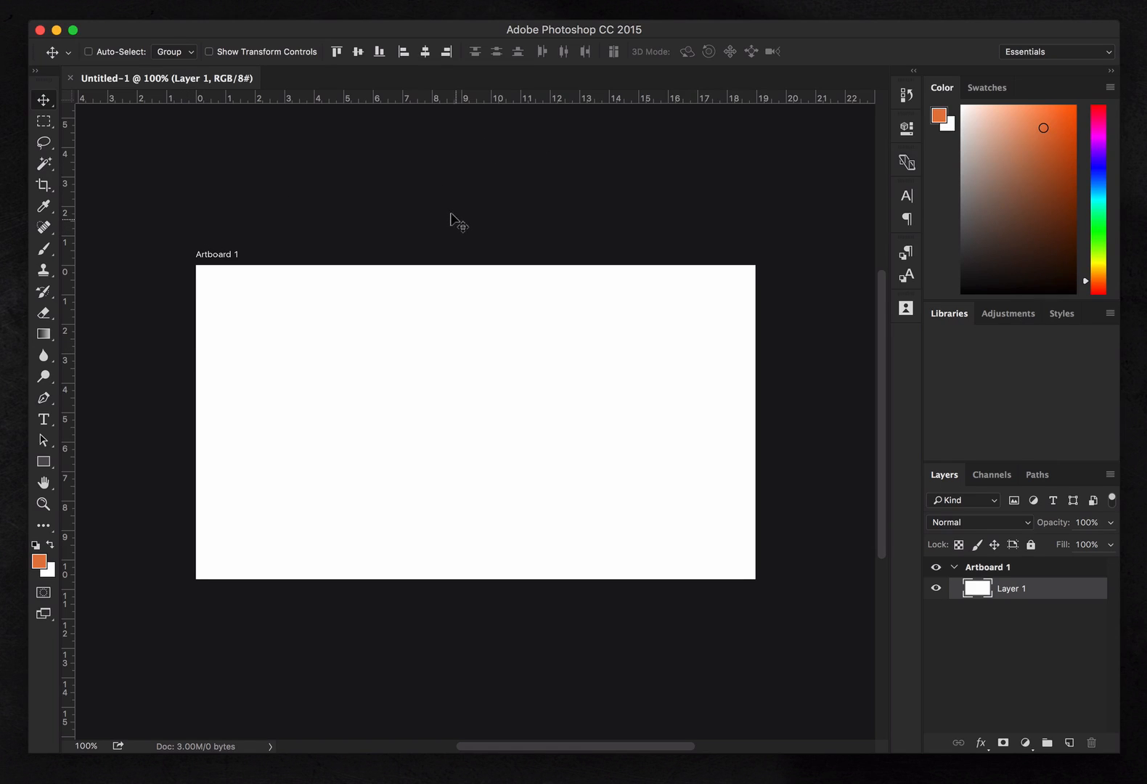
mouse_move(457, 206)
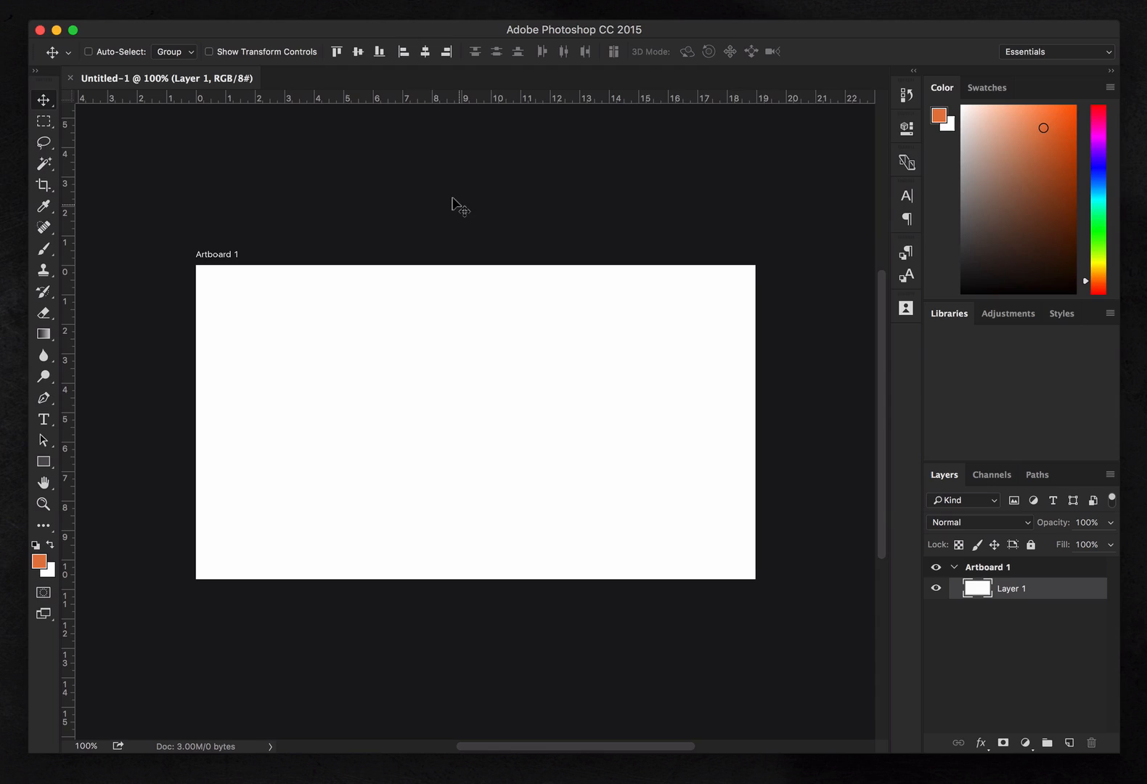
mouse_move(700, 213)
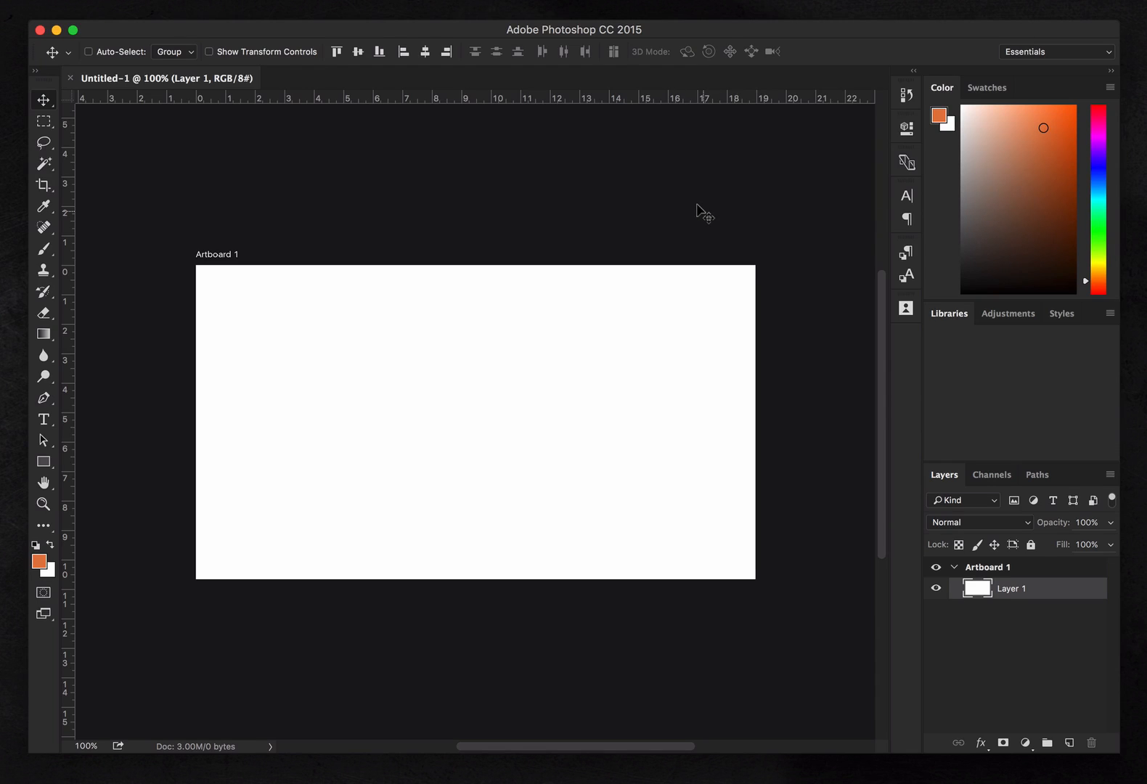
mouse_move(486, 227)
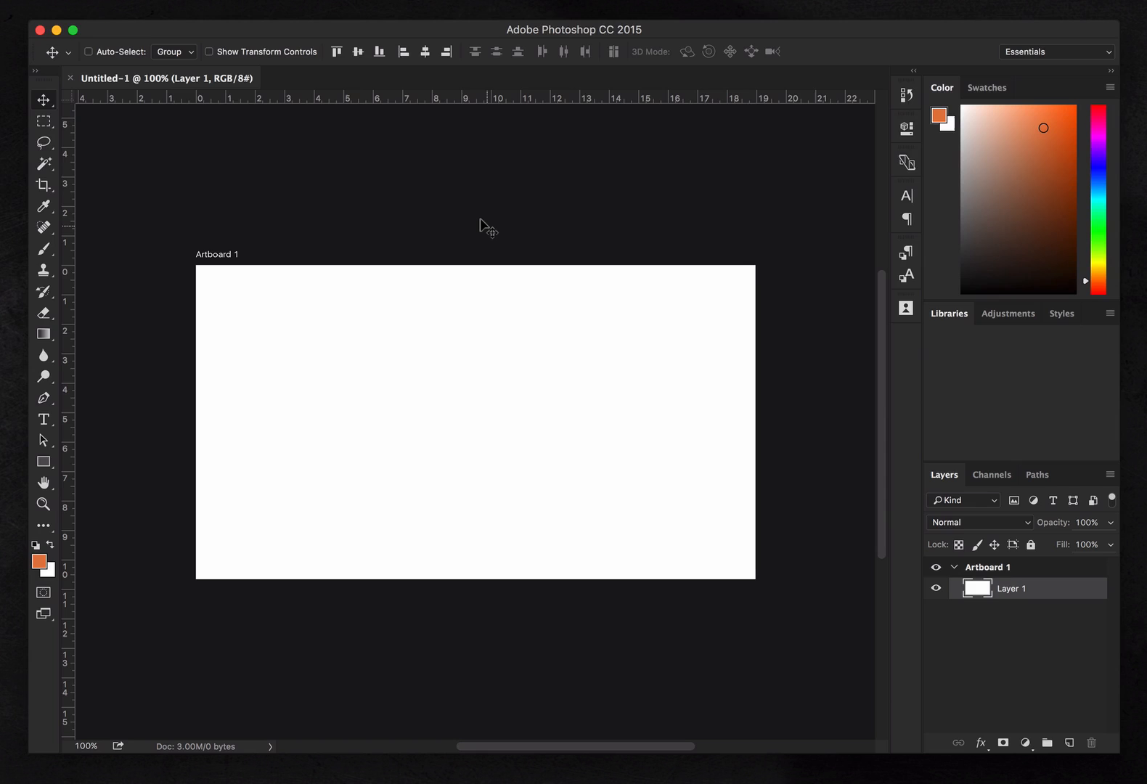
mouse_move(569, 10)
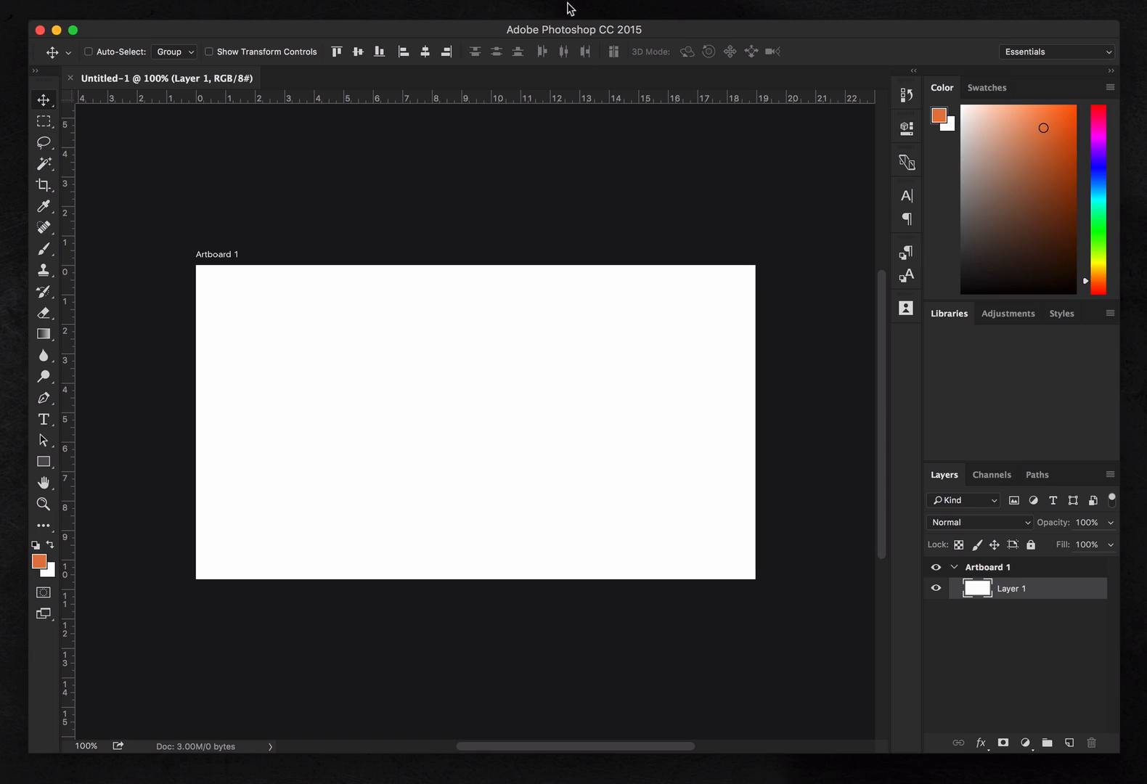
mouse_move(522, 256)
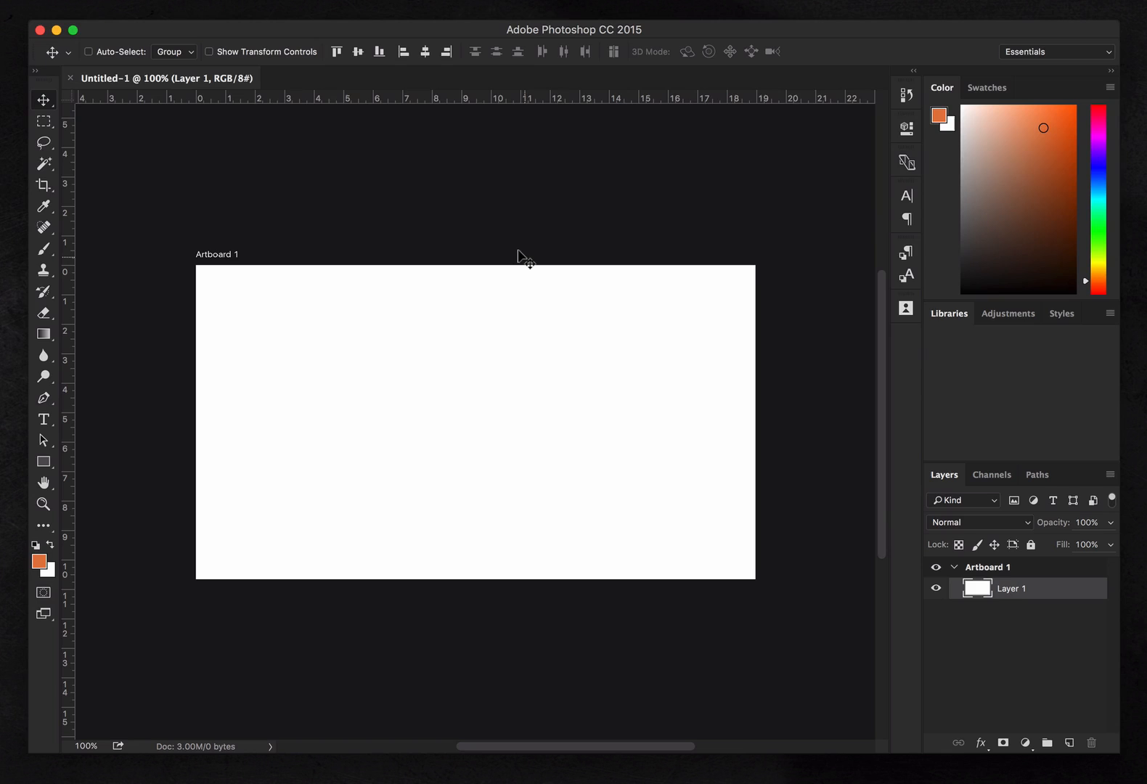
mouse_move(619, 222)
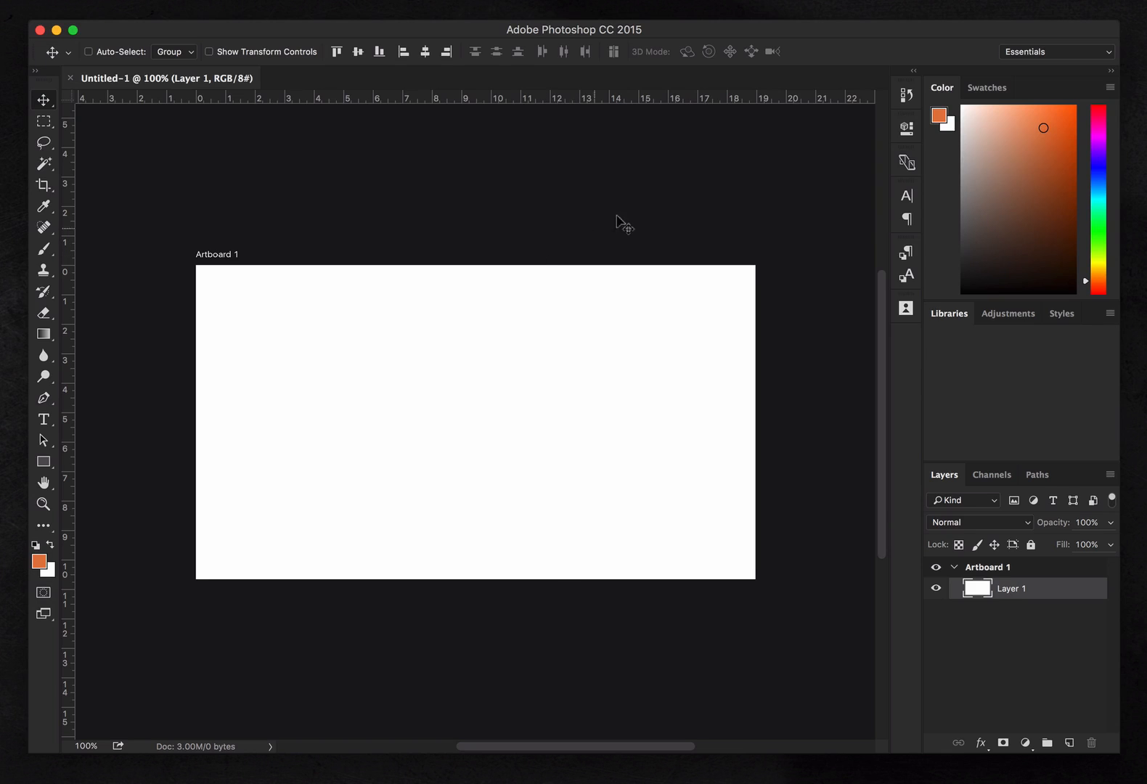
mouse_move(406, 225)
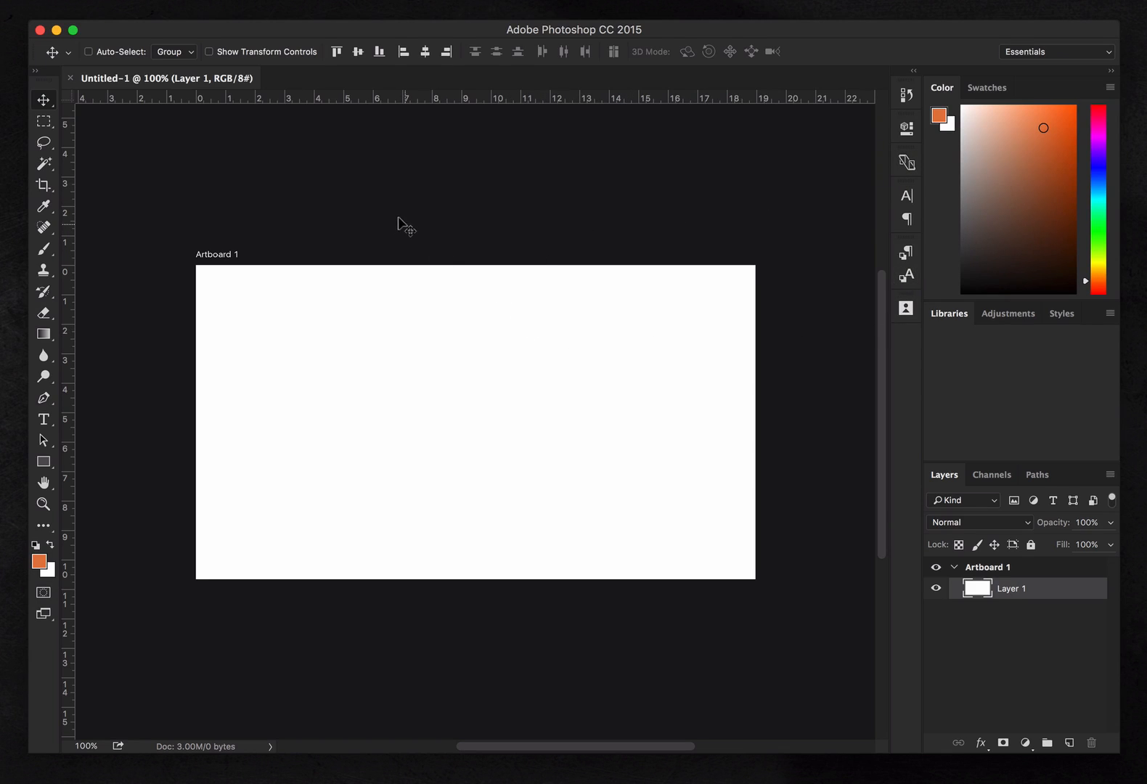
mouse_move(235, 212)
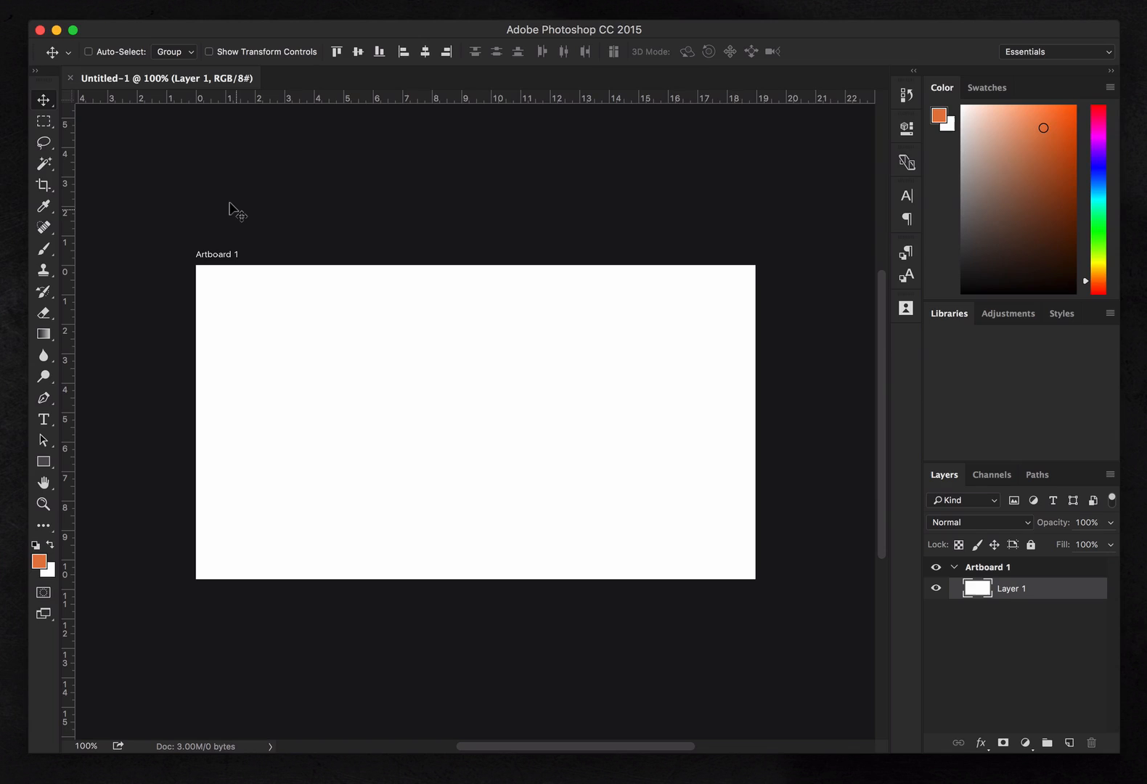
mouse_move(135, 167)
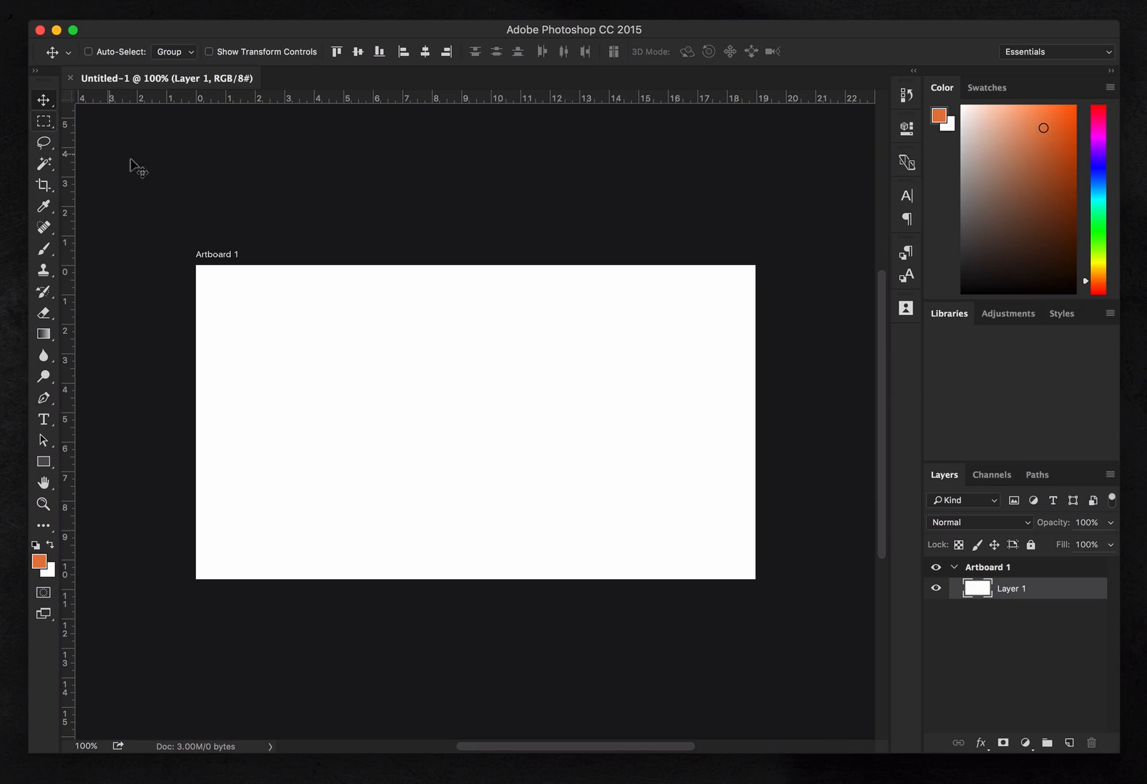
mouse_move(209, 200)
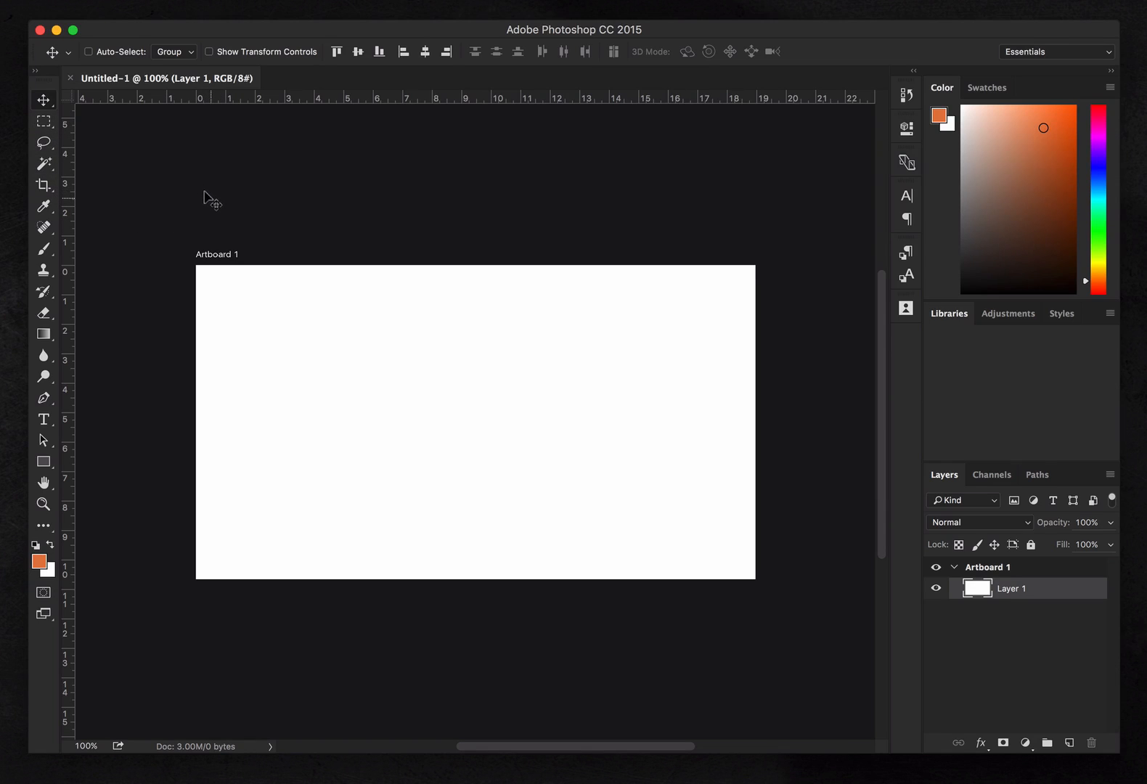
mouse_move(471, 218)
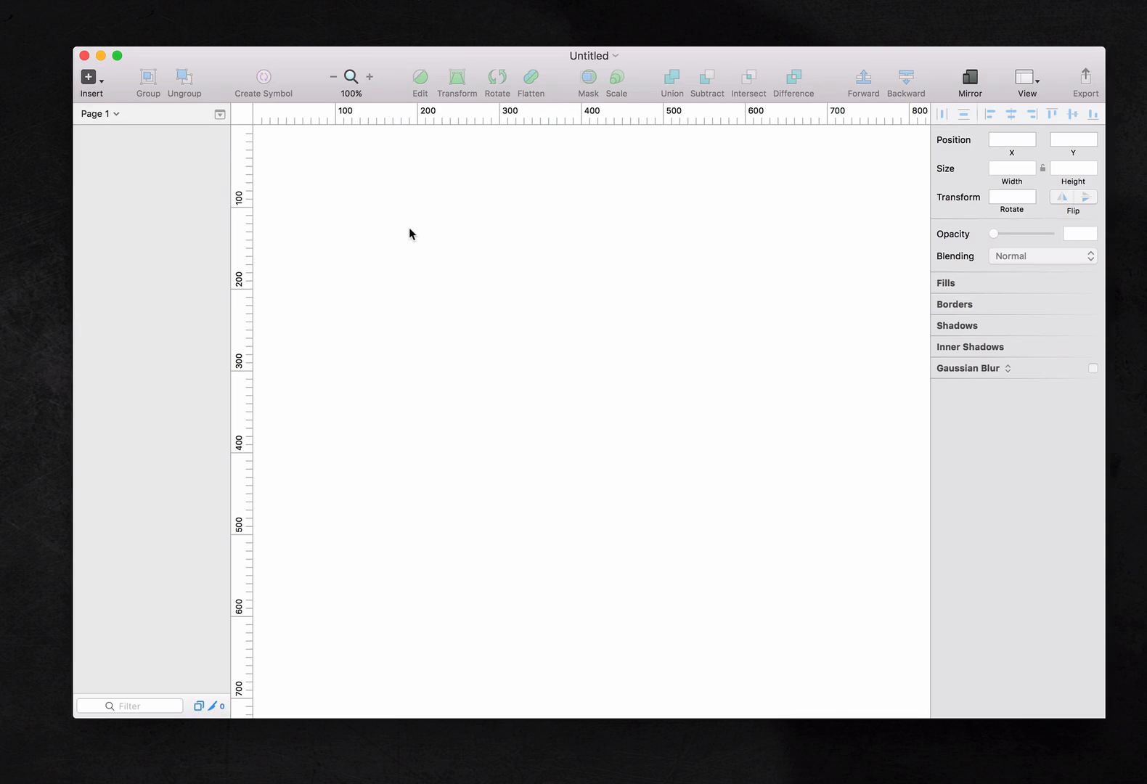
mouse_move(454, 249)
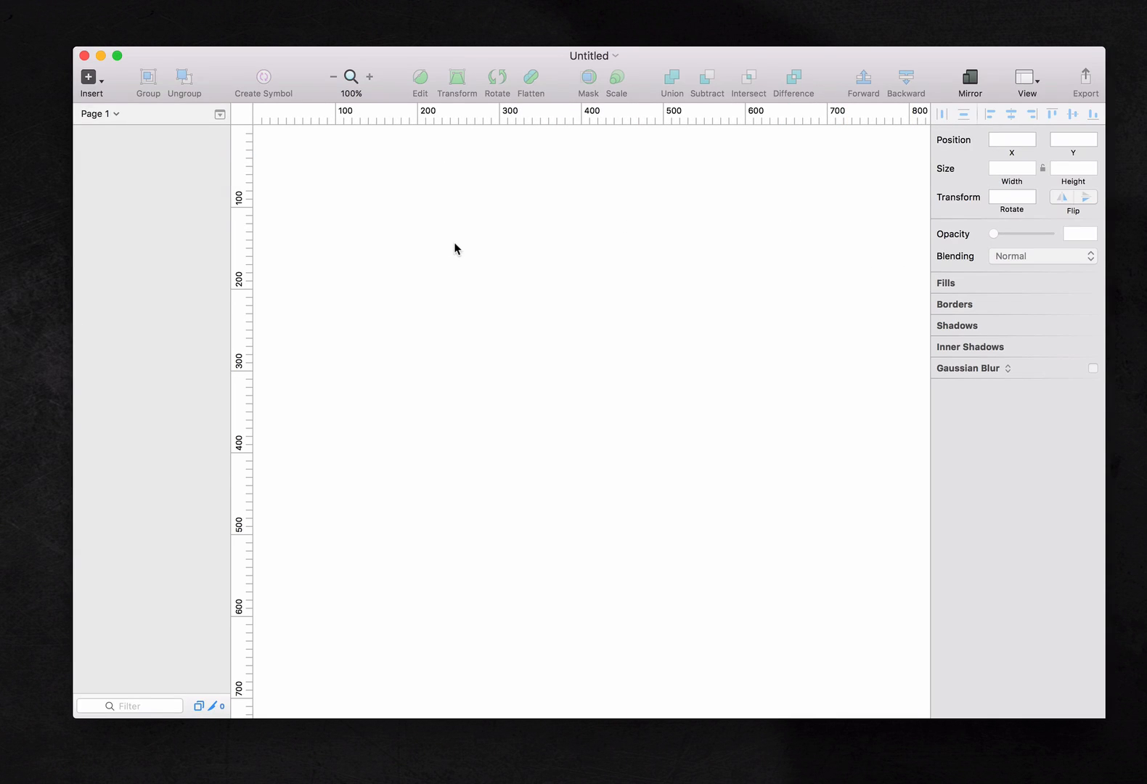
mouse_move(549, 273)
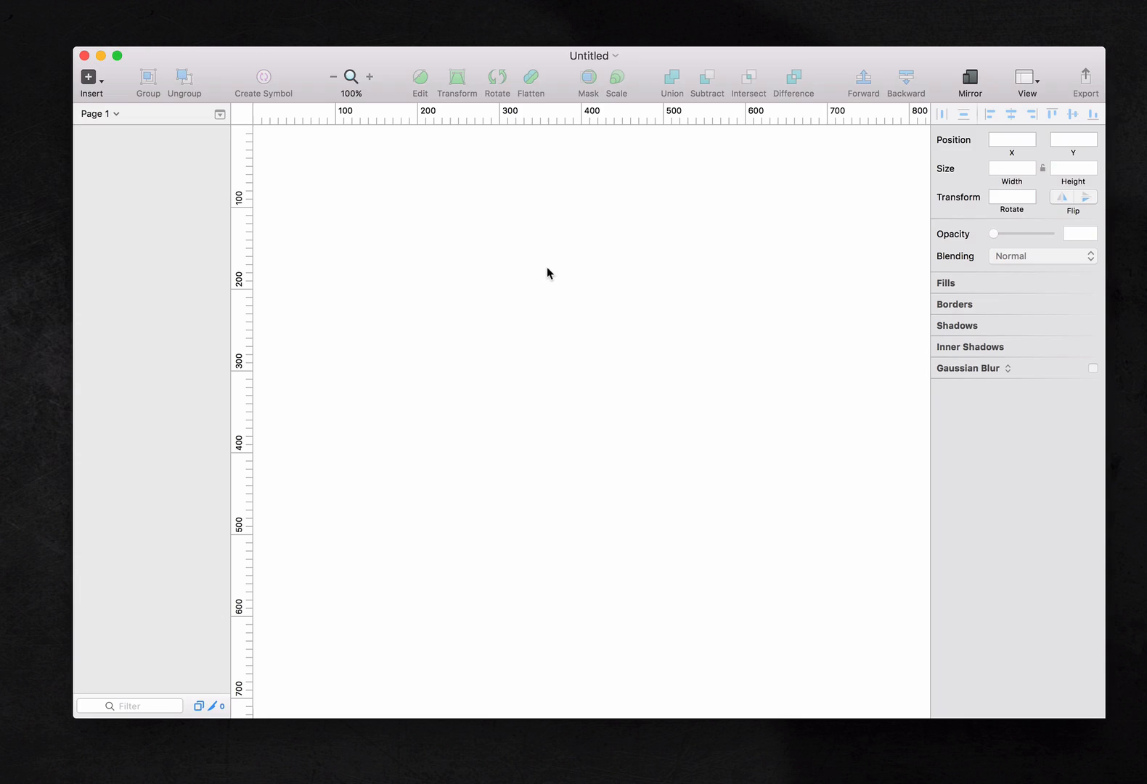
mouse_move(557, 269)
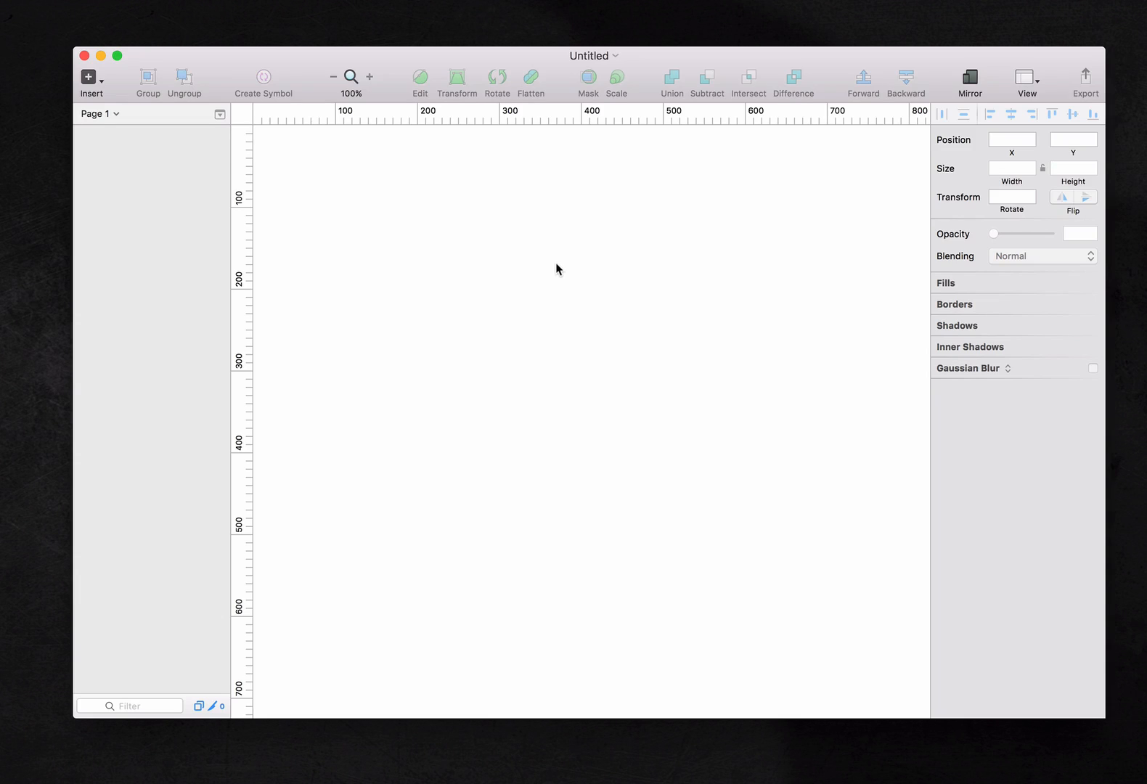
mouse_move(637, 275)
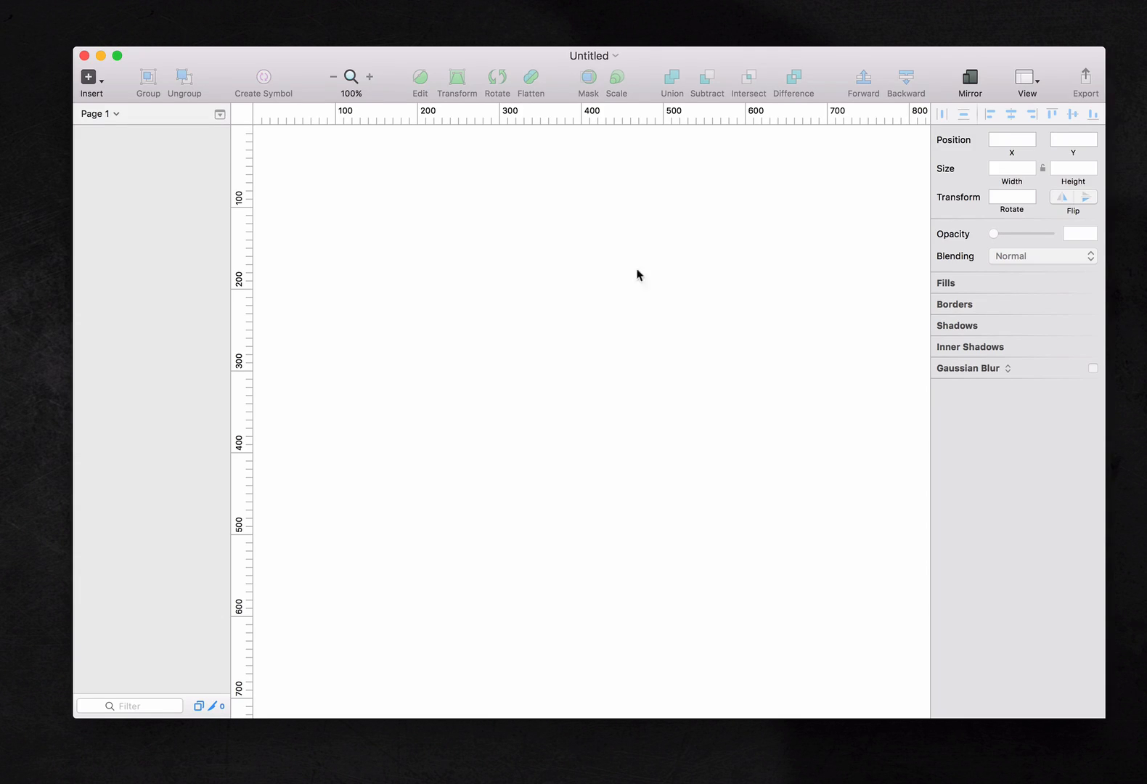
left_click(87, 77)
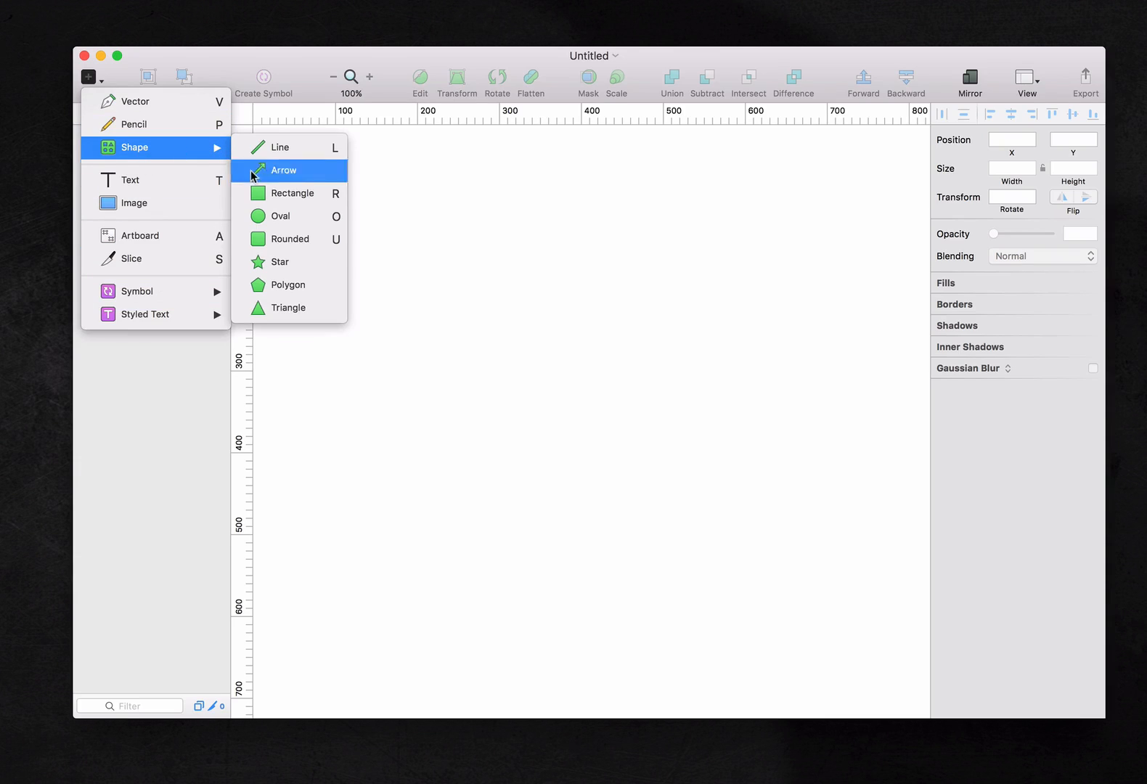
mouse_move(139, 124)
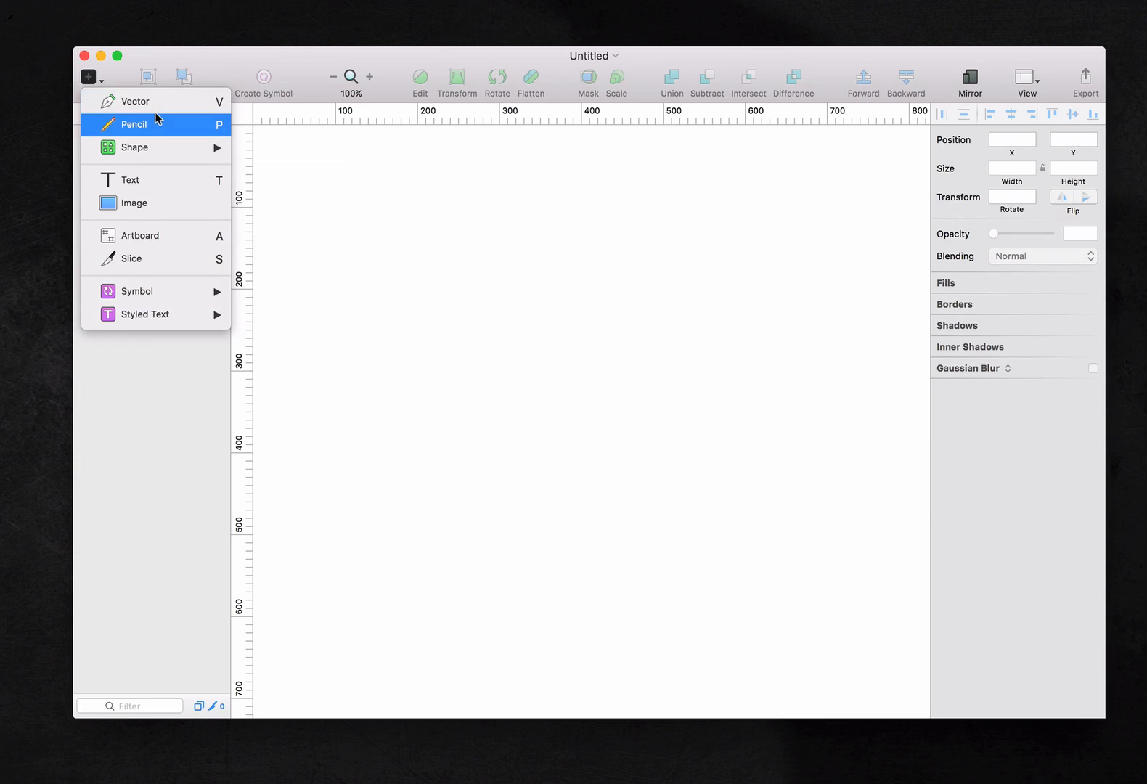
mouse_move(137, 291)
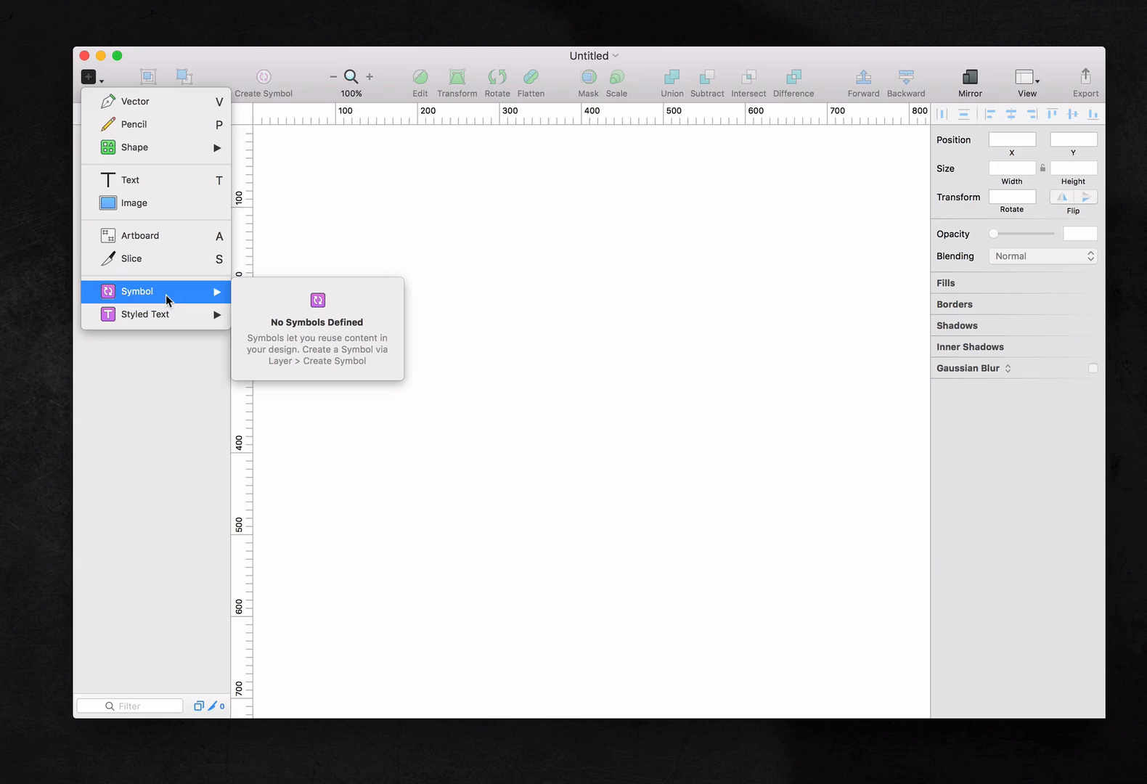
left_click(427, 214)
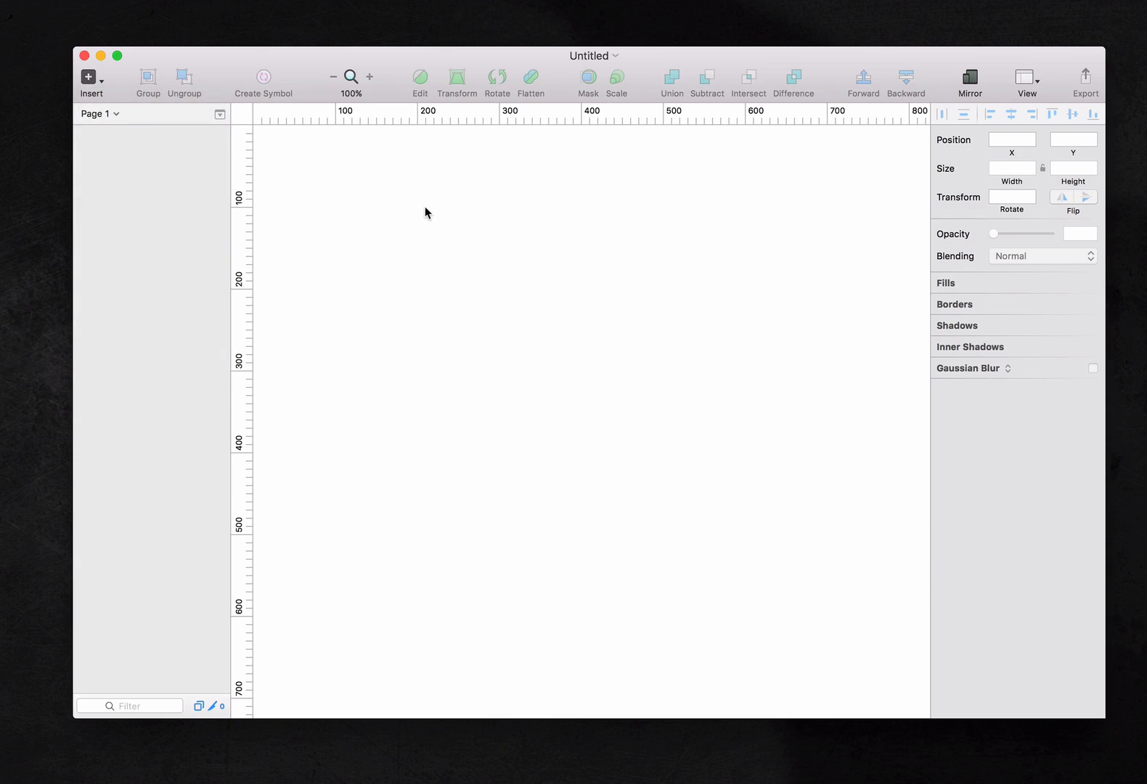
mouse_move(766, 349)
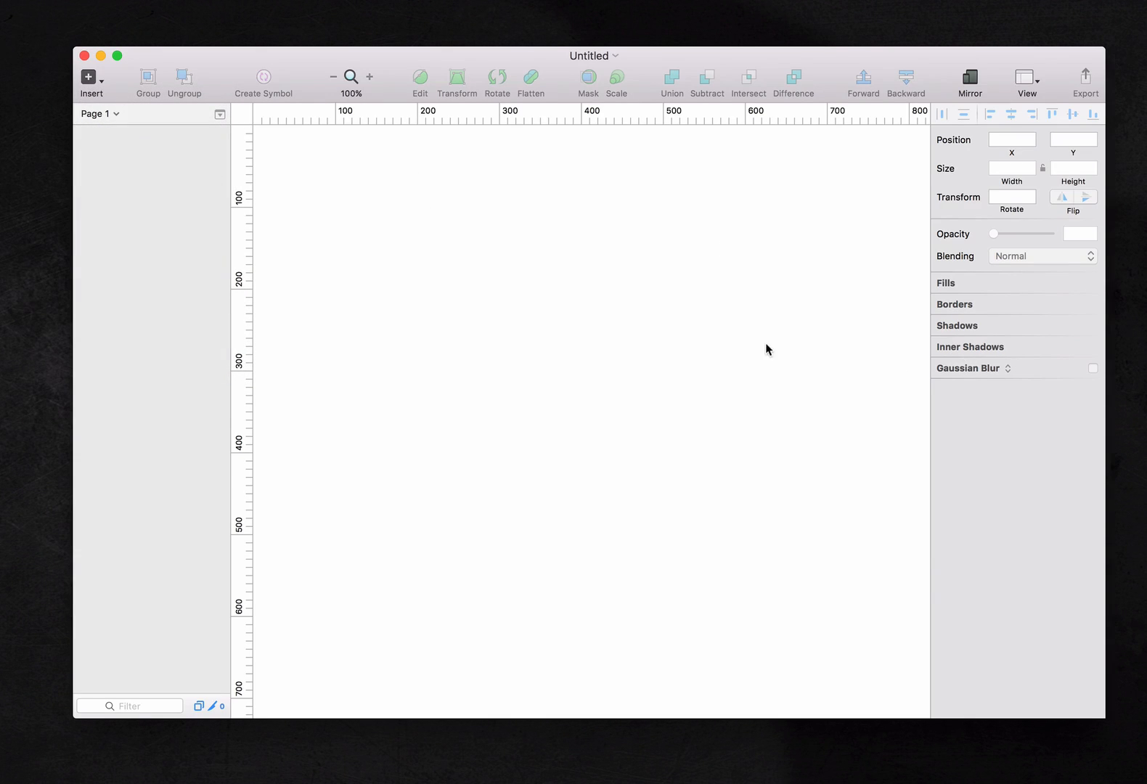
mouse_move(686, 231)
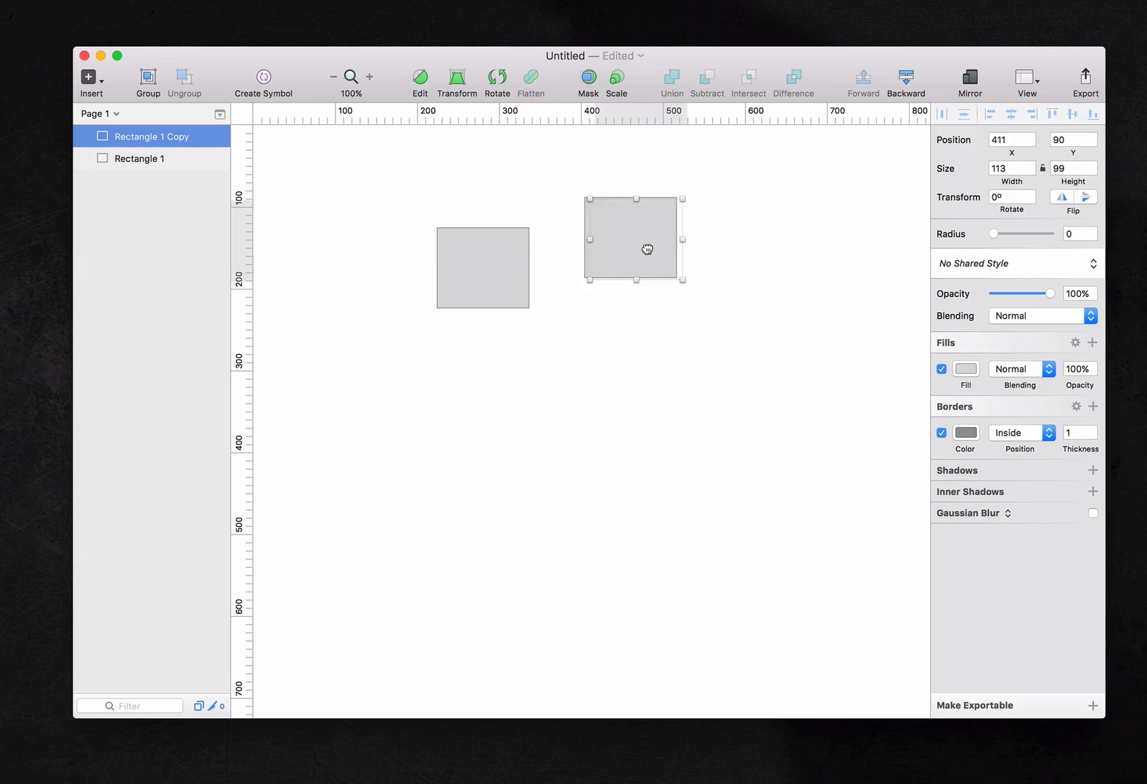
Drag Rectangle 1 Copy level with Rectangle 1 and deselect both on the canvas
left_click(600, 219)
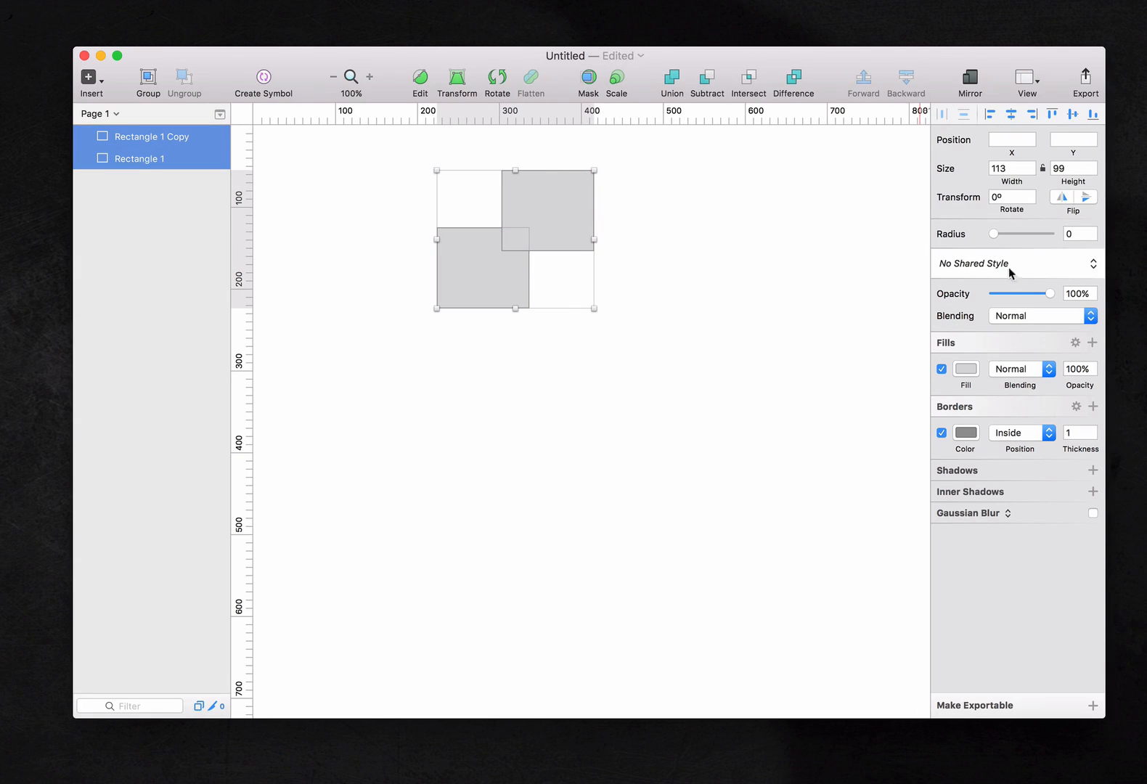
mouse_move(694, 252)
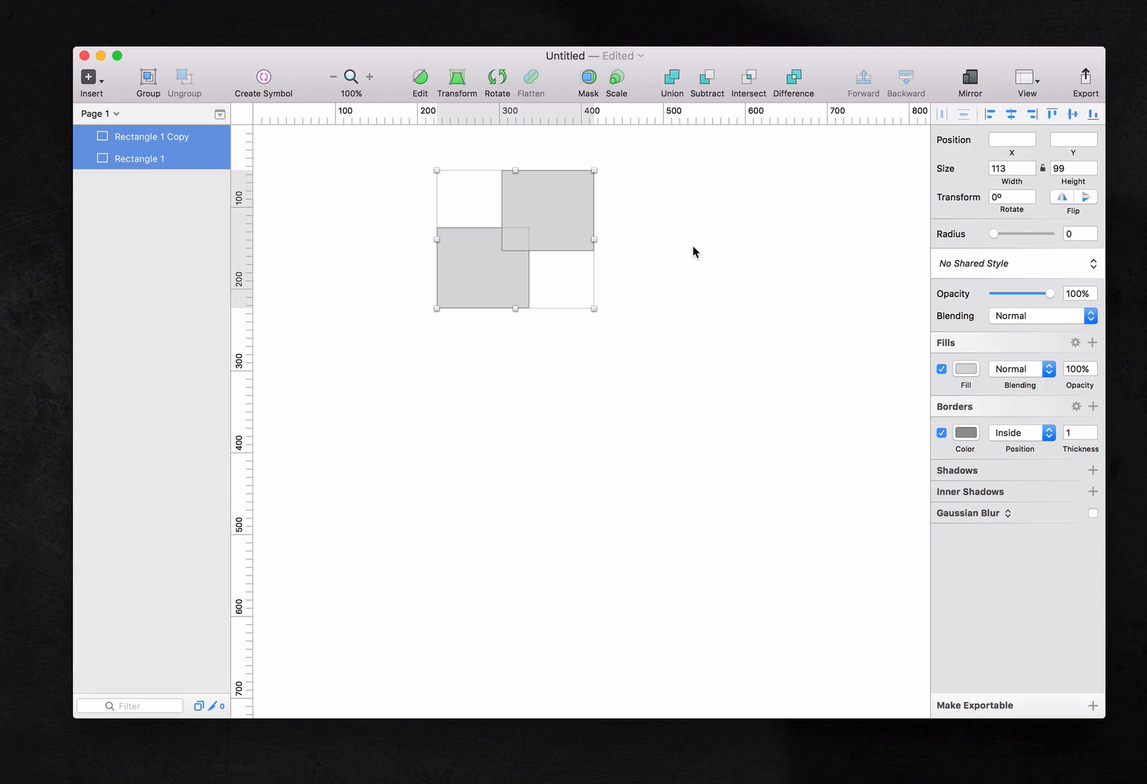
mouse_move(694, 246)
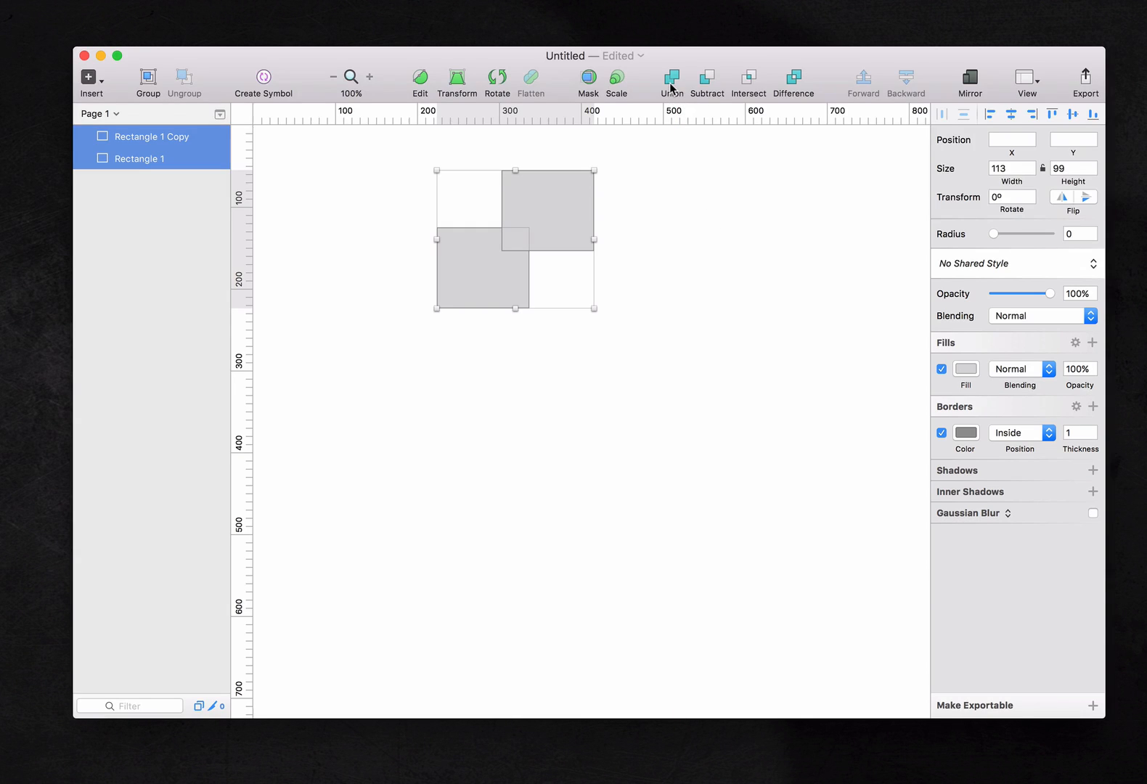
mouse_move(672, 83)
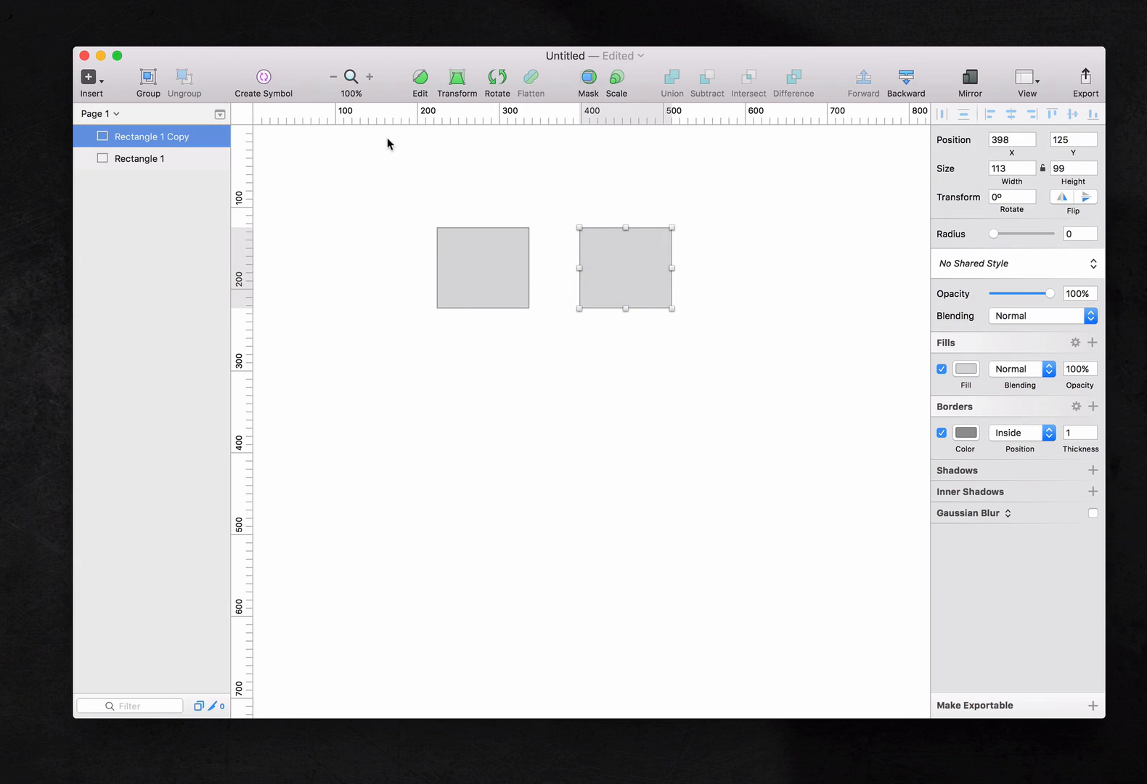
left_click(402, 197)
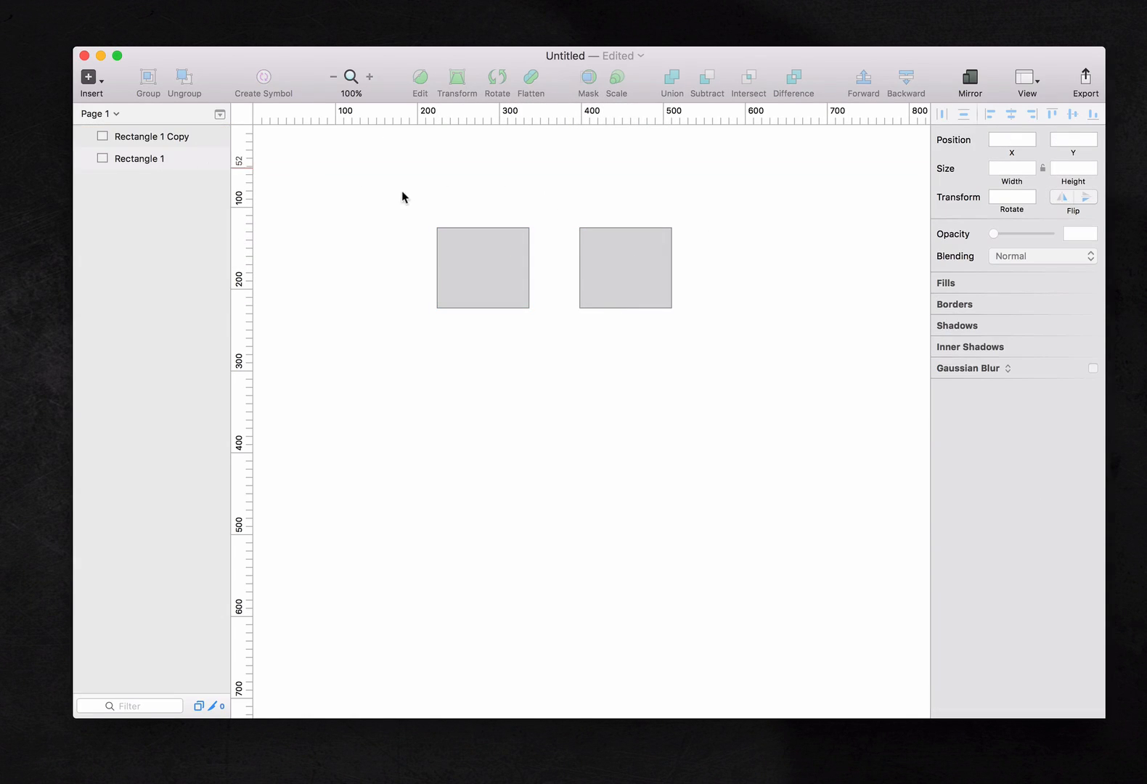
mouse_move(442, 230)
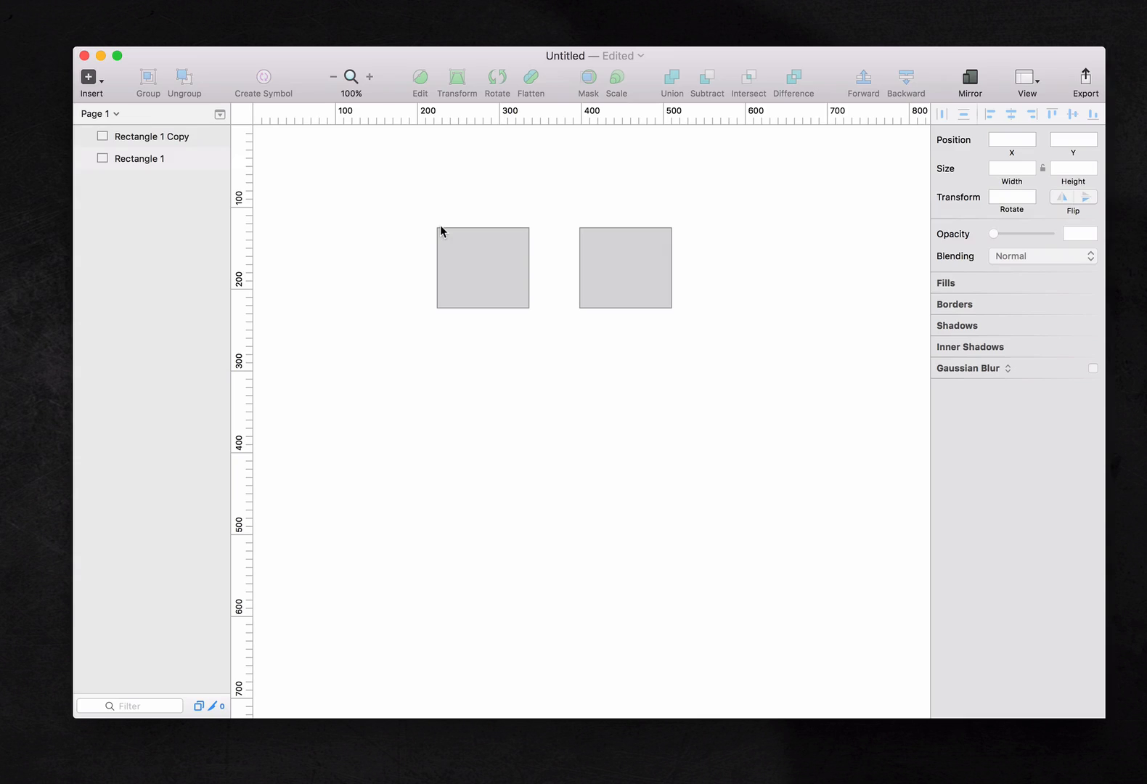